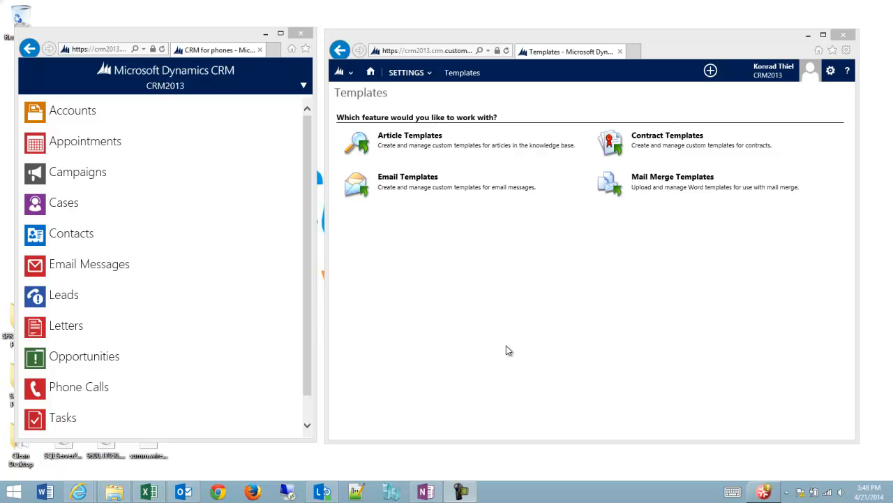
mouse_move(528, 81)
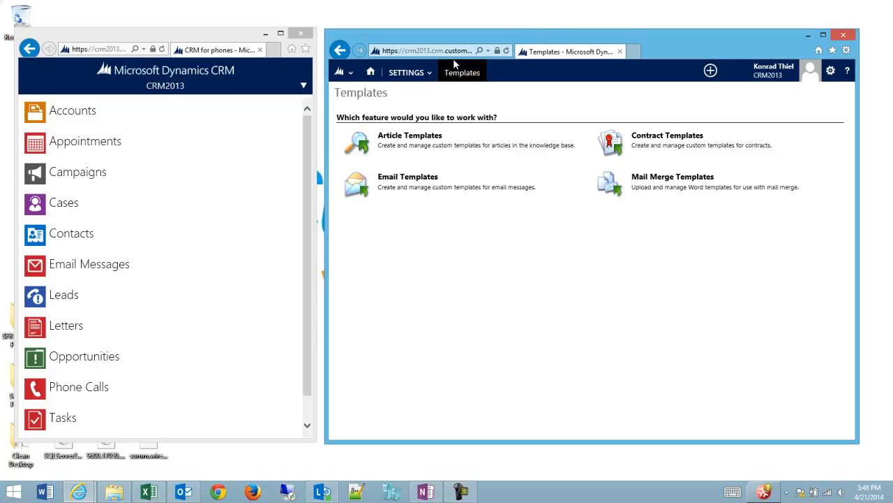
Navigate through Settings to the Email Templates list
click(406, 72)
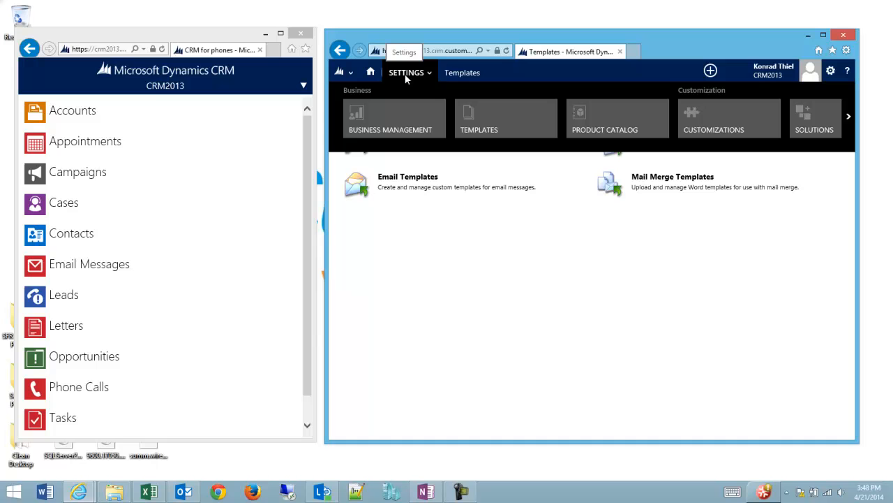
click(462, 73)
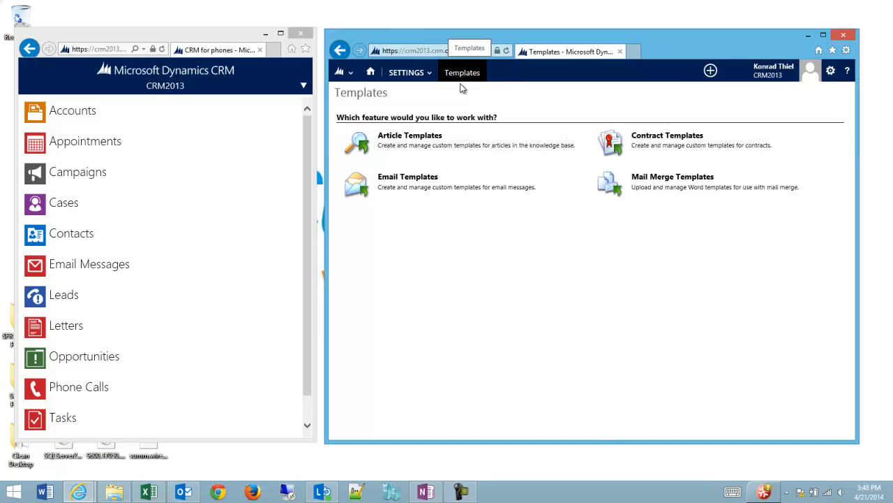
mouse_move(407, 176)
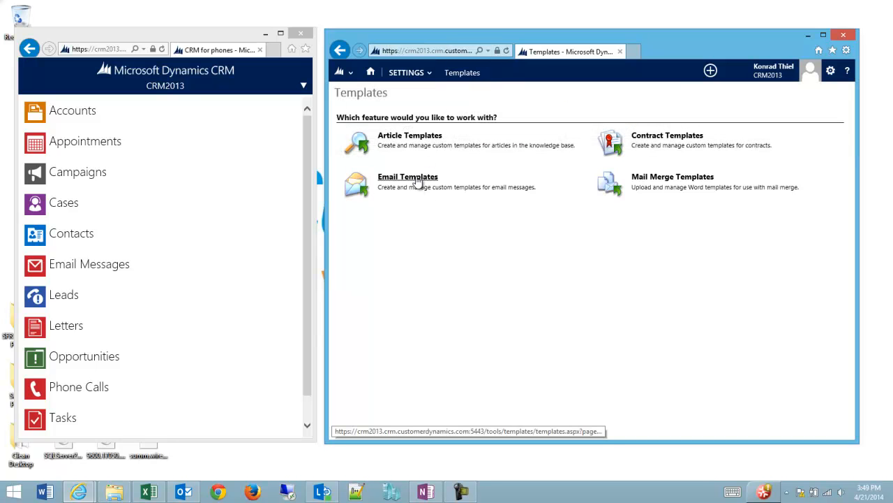
mouse_move(656, 143)
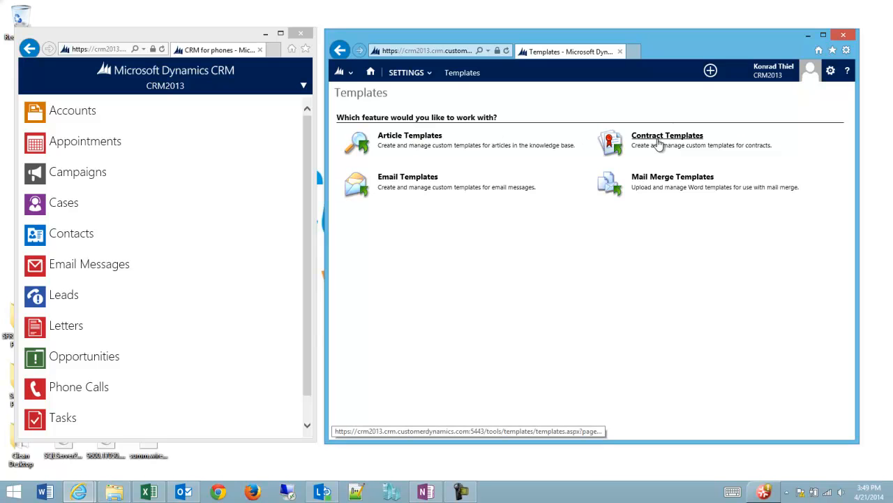
mouse_move(407, 176)
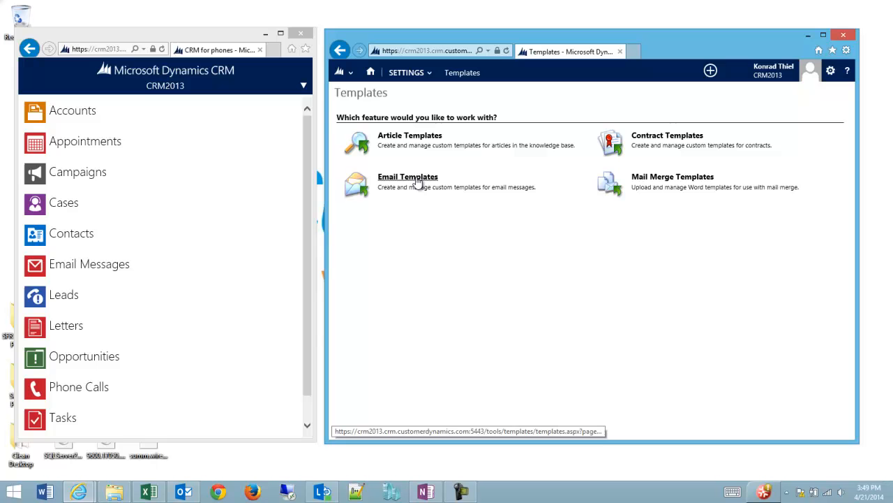
click(408, 176)
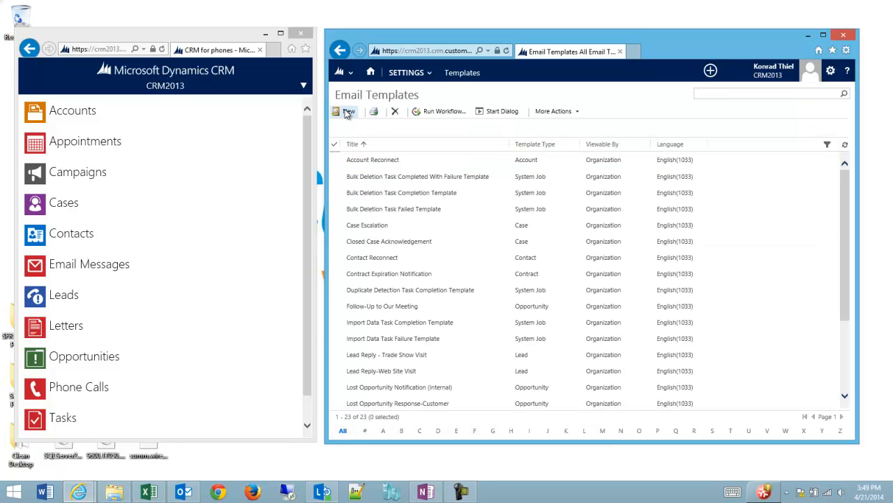
Start a new email template with Account as its template type
click(349, 112)
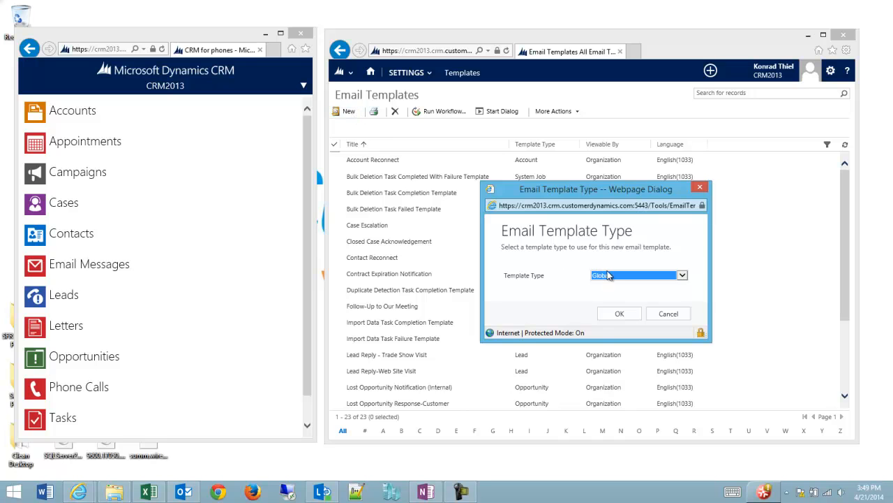
click(681, 274)
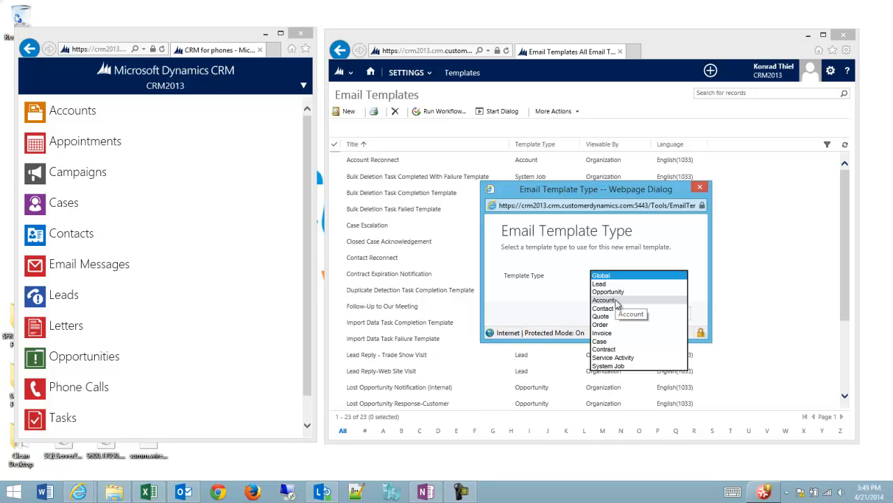
click(605, 299)
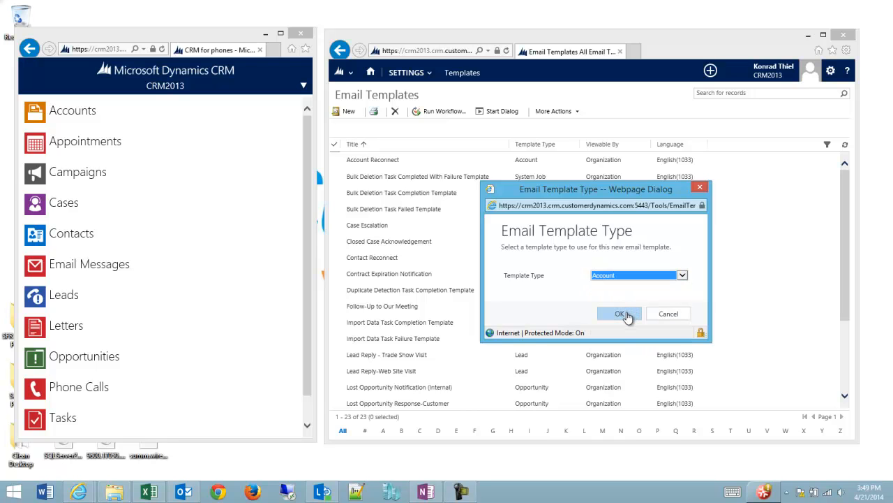
click(620, 313)
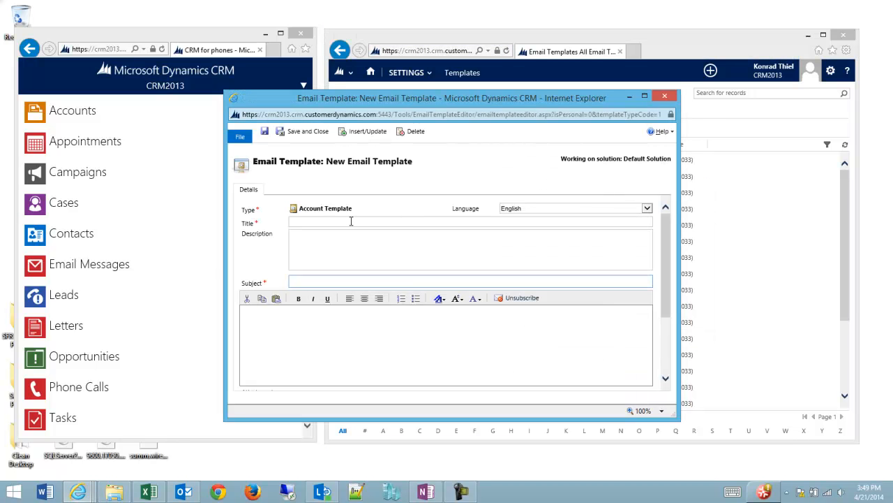
Title the template 'Test Account Template' and give it the 'For E-mail' description
text(Te)
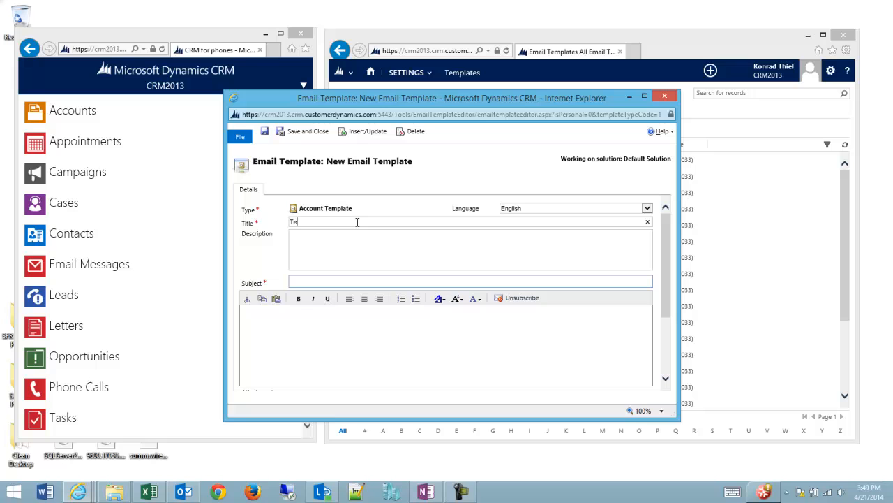
text(st Account Template)
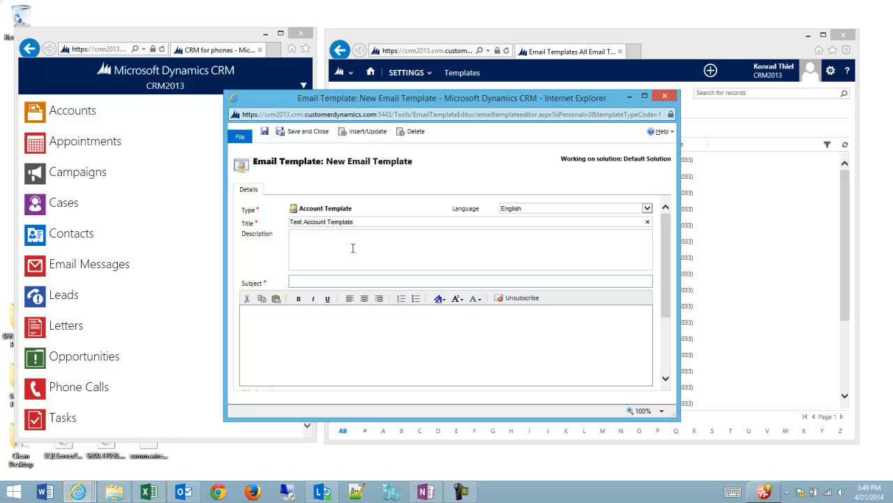
text(Template)
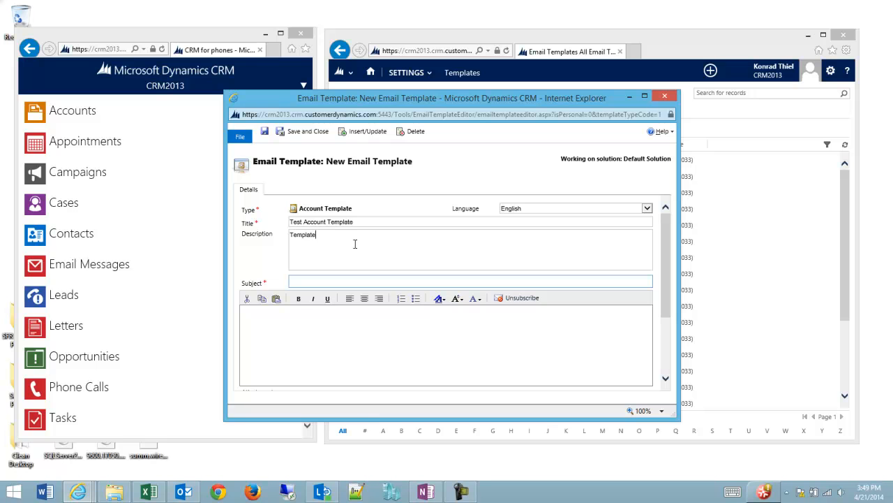
text(For E-mailing An Account Primary Contact)
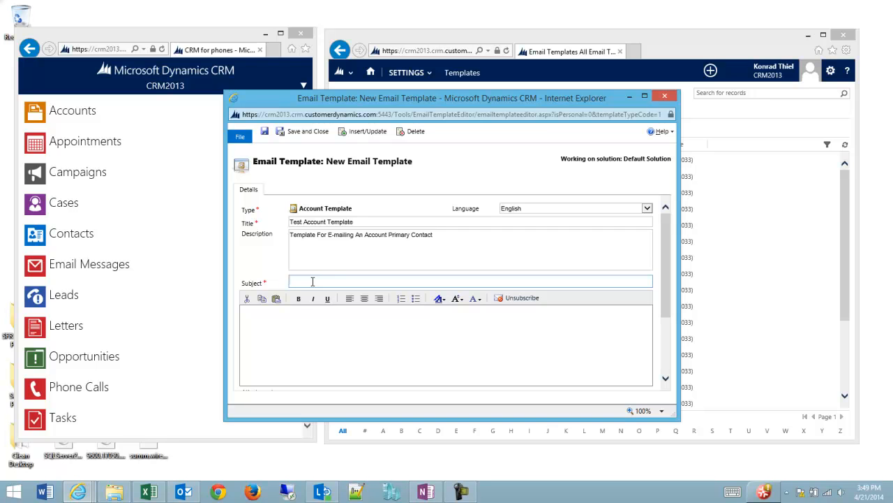
mouse_move(432, 282)
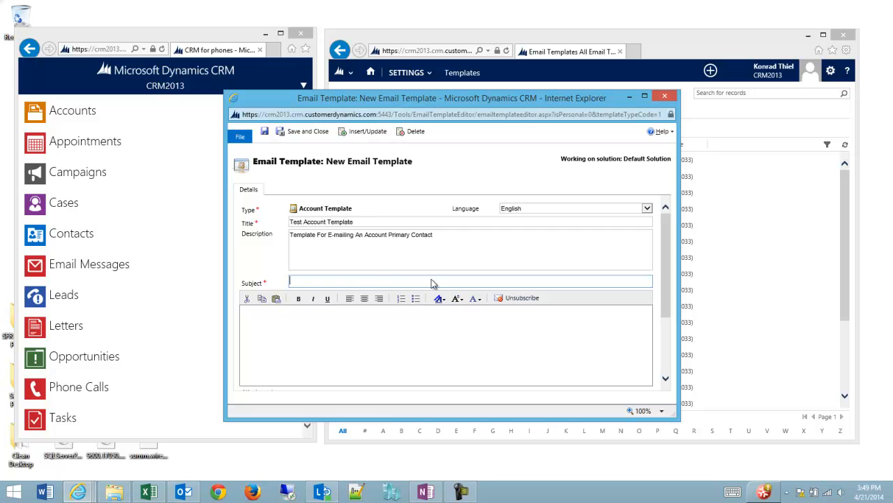
Begin the subject line with 'How are things at'
text(H)
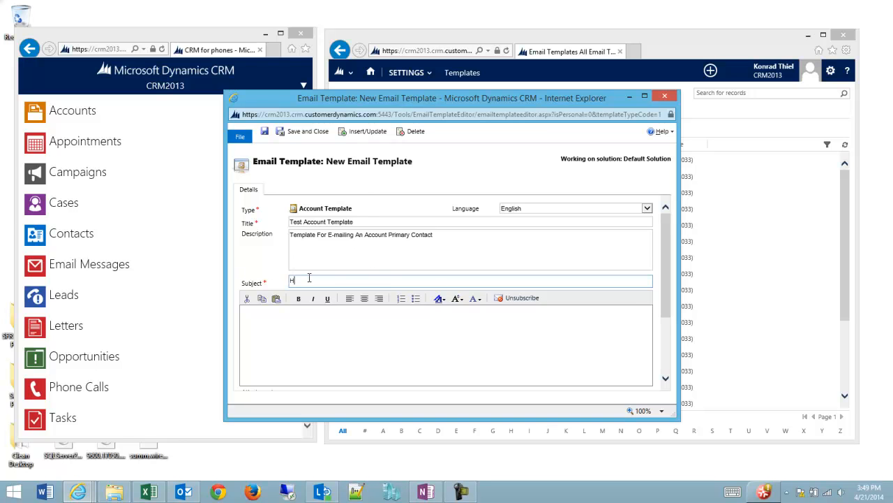
text(How)
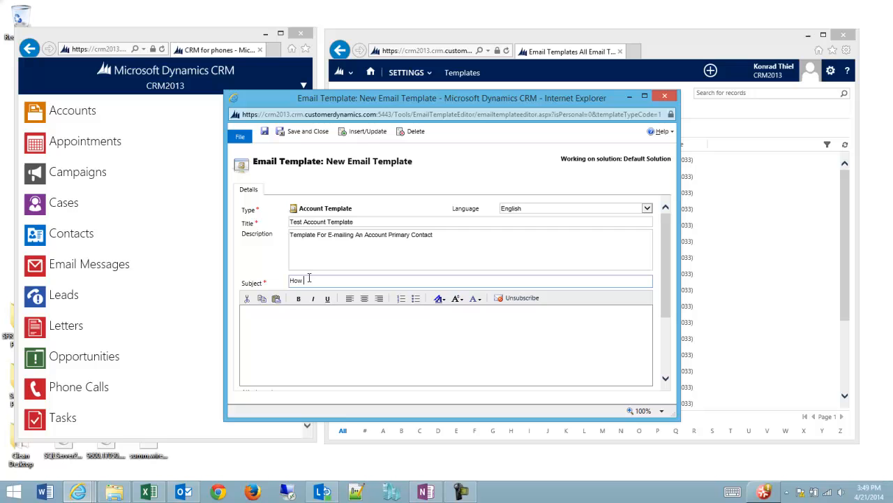
text(are things at)
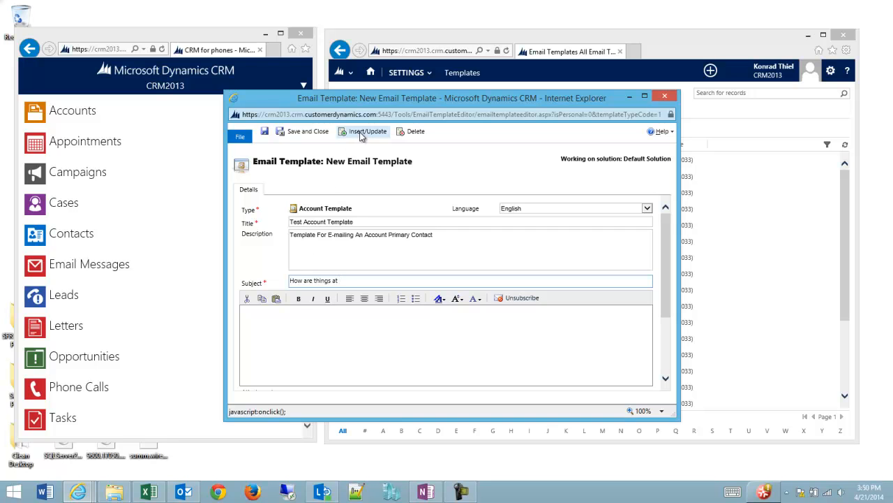
mouse_move(363, 131)
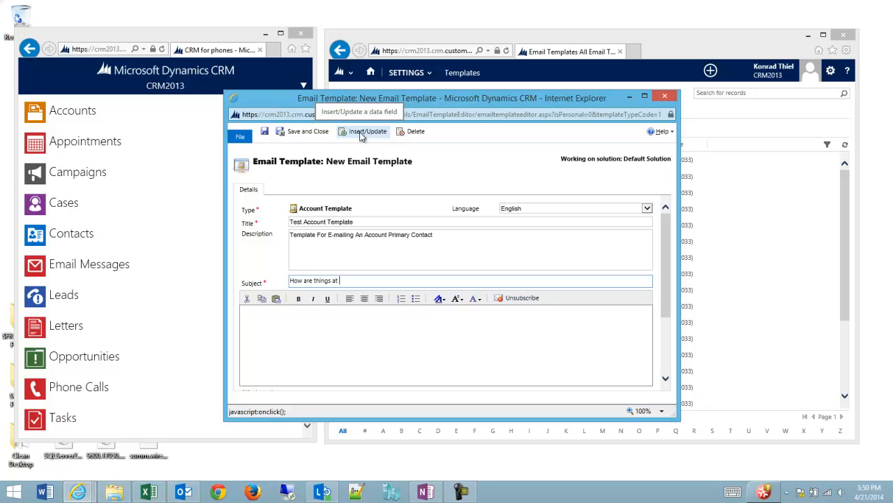
Insert an Account : Account Name data field after 'How are things at' in the subject
click(367, 131)
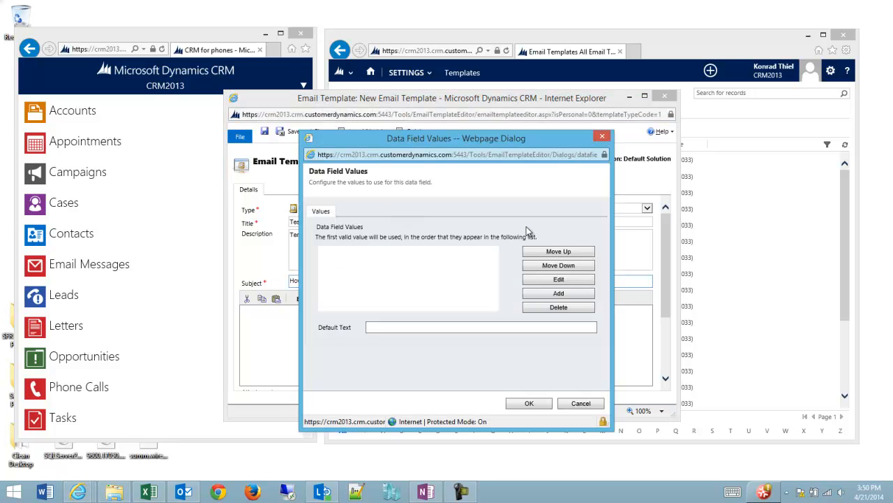
mouse_move(511, 174)
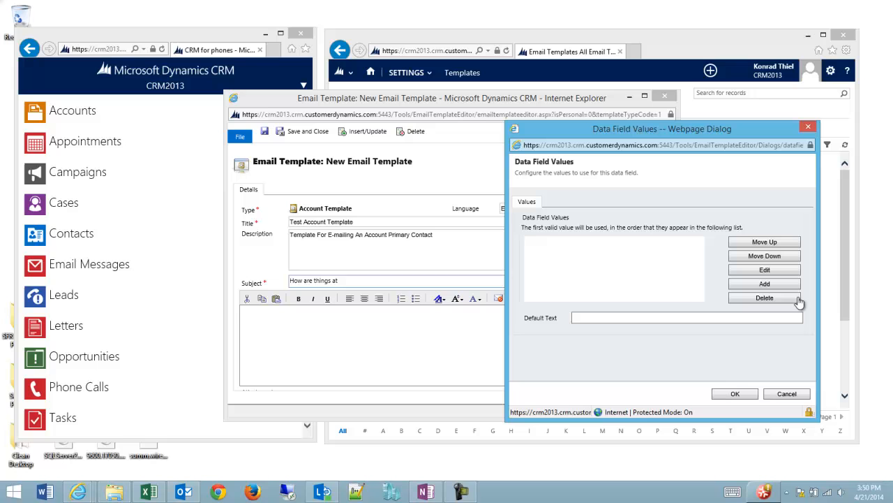
mouse_move(552, 236)
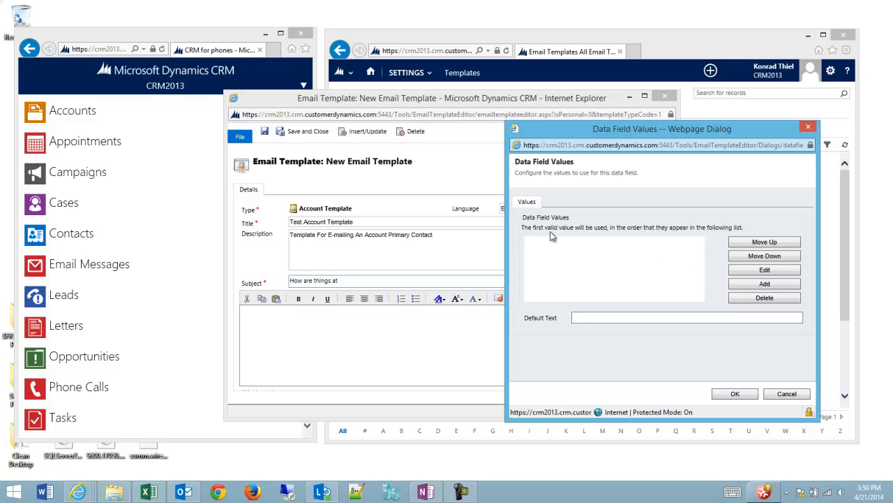
mouse_move(754, 250)
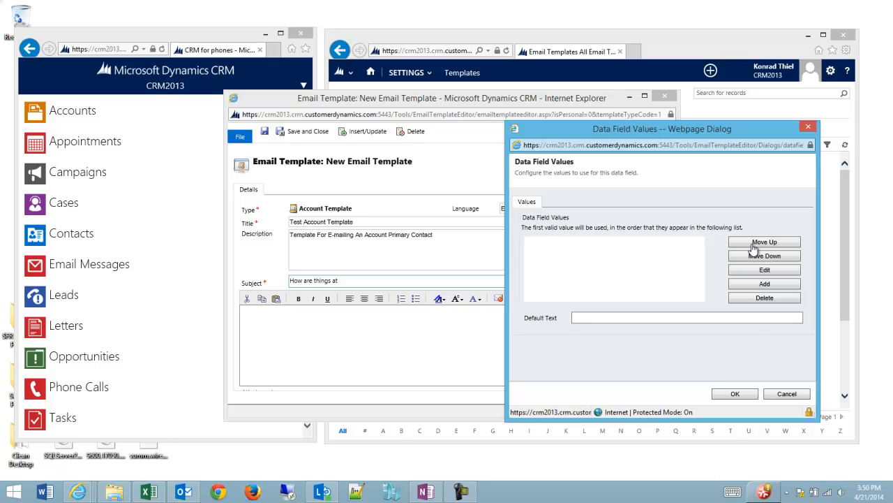
click(765, 283)
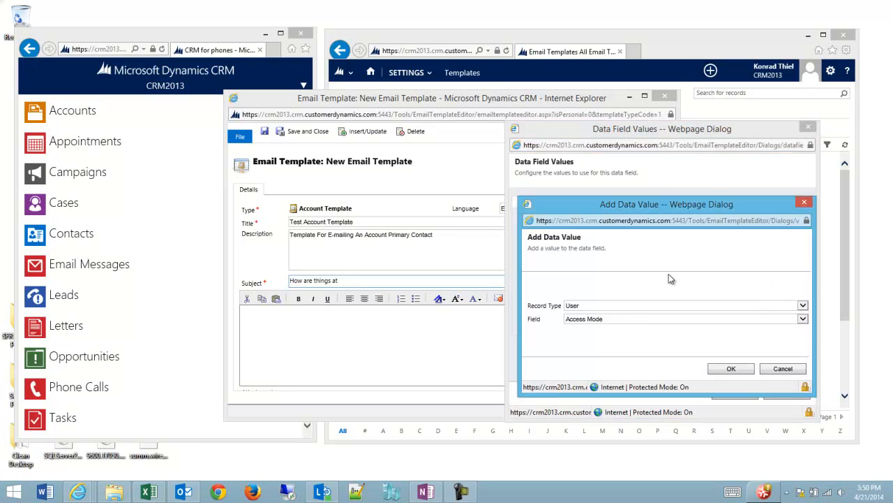
click(801, 305)
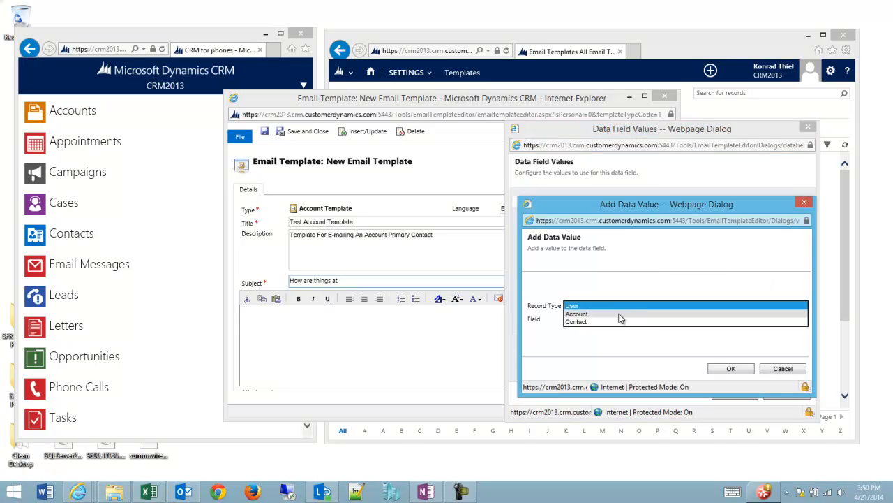
click(576, 313)
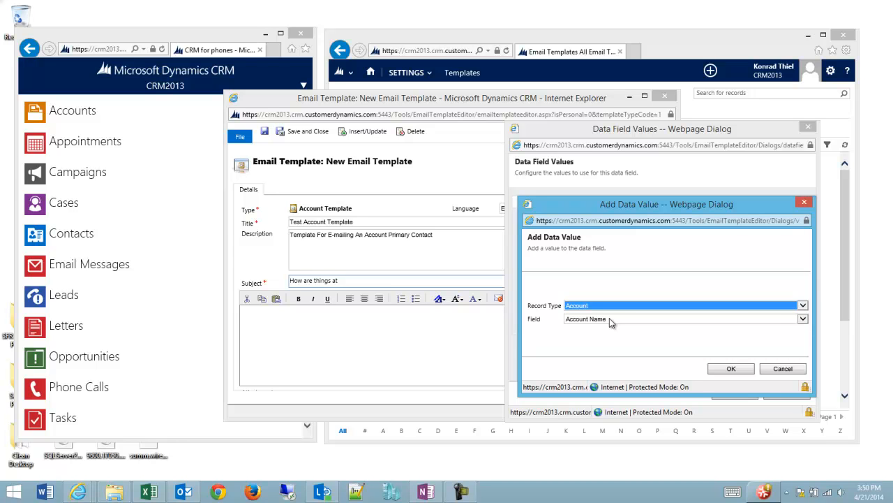
mouse_move(608, 326)
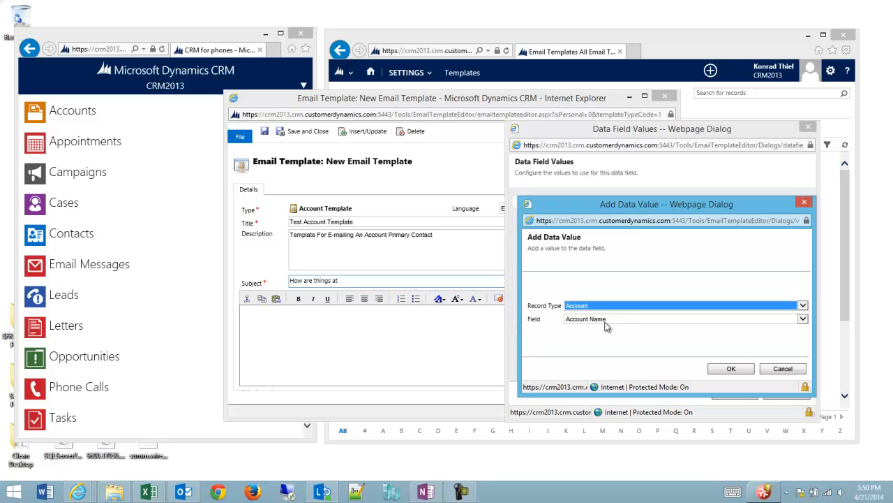
click(732, 368)
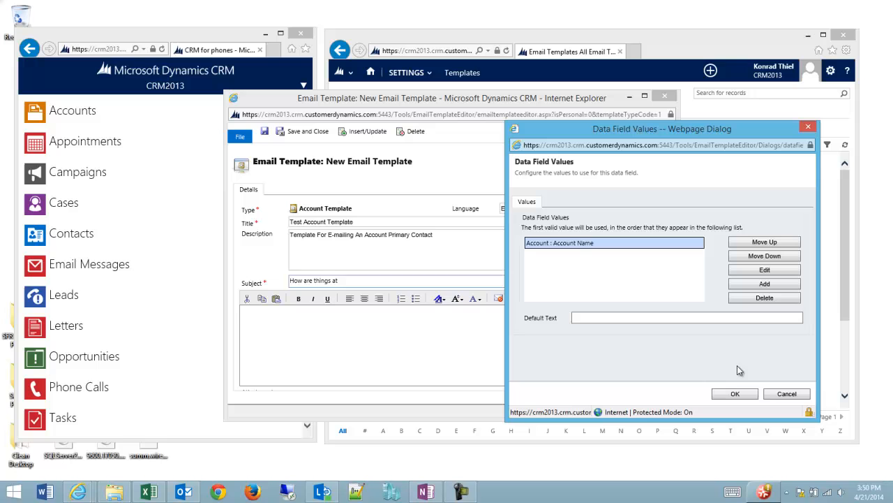
click(734, 393)
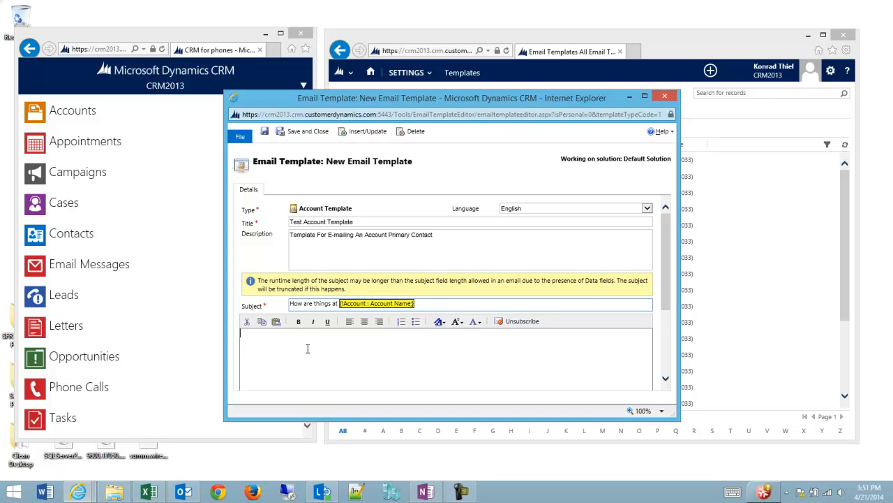
mouse_move(294, 343)
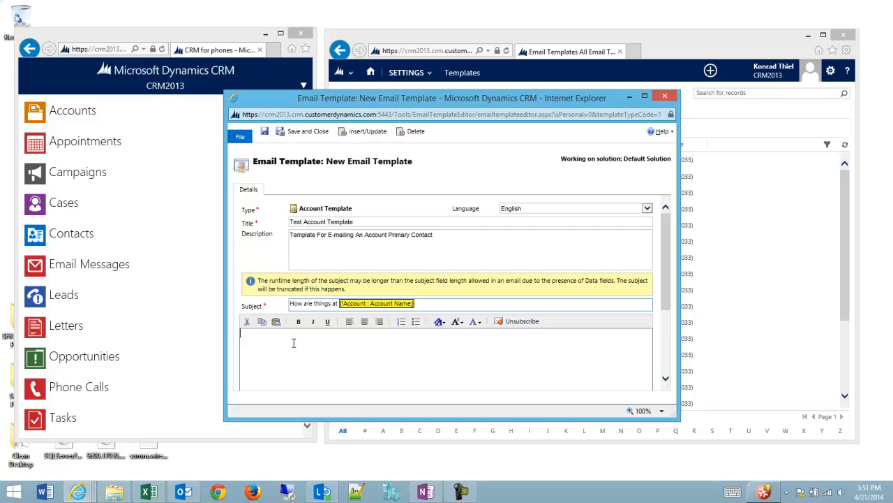
Greet the recipient in the body with the Account : Primary Contact field, default text 'There'
text(Hi)
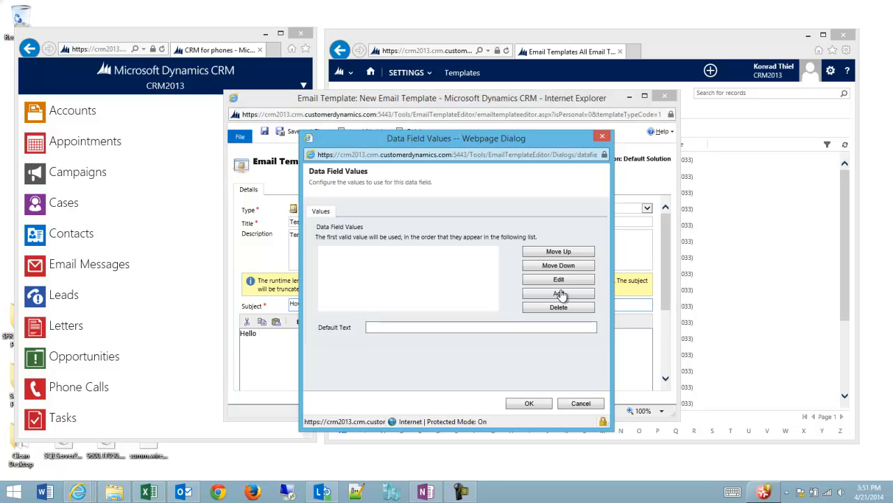
click(558, 294)
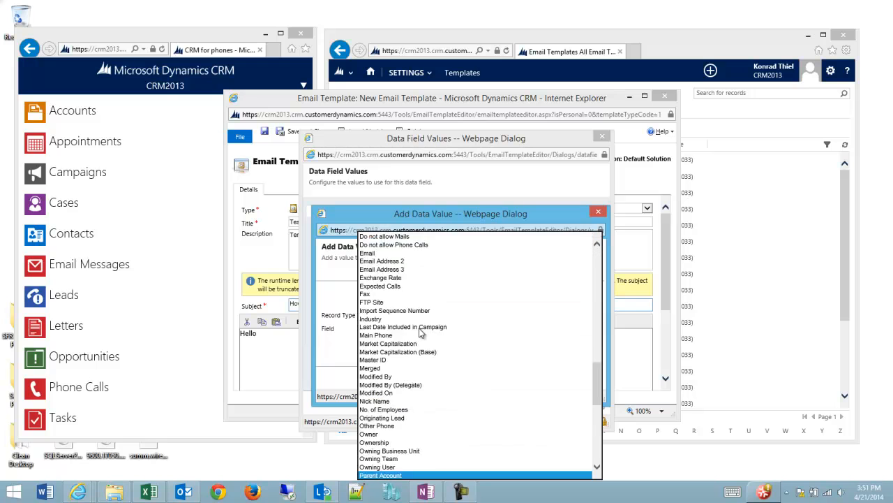
scroll(down, 3)
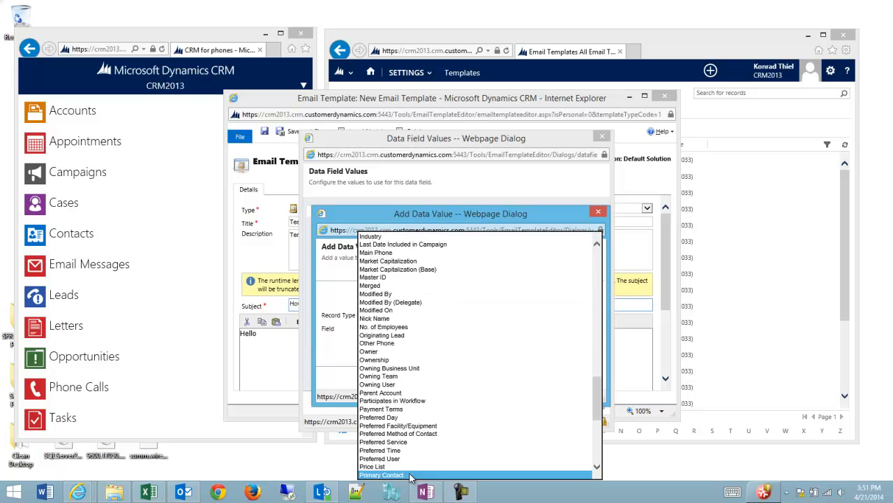
click(382, 474)
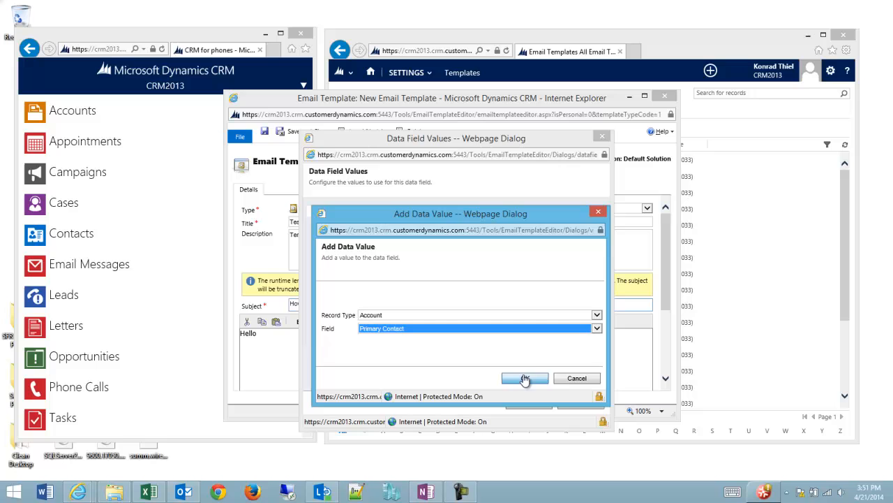
click(524, 377)
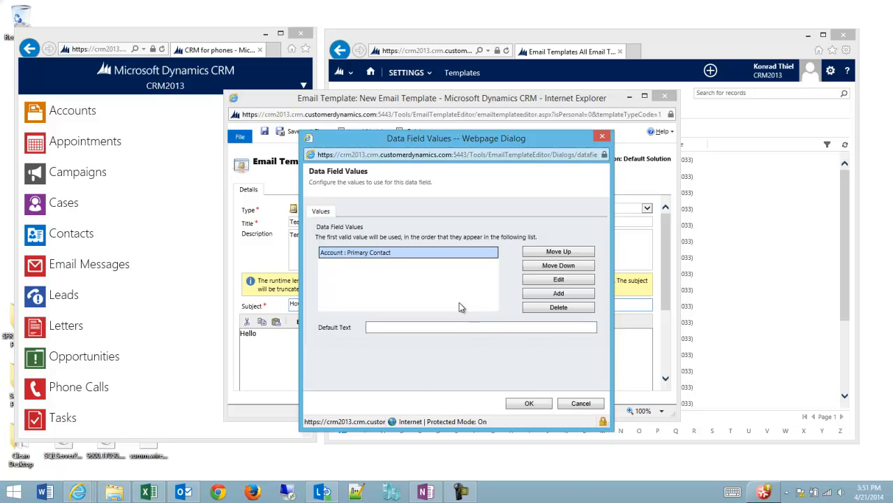
click(480, 326)
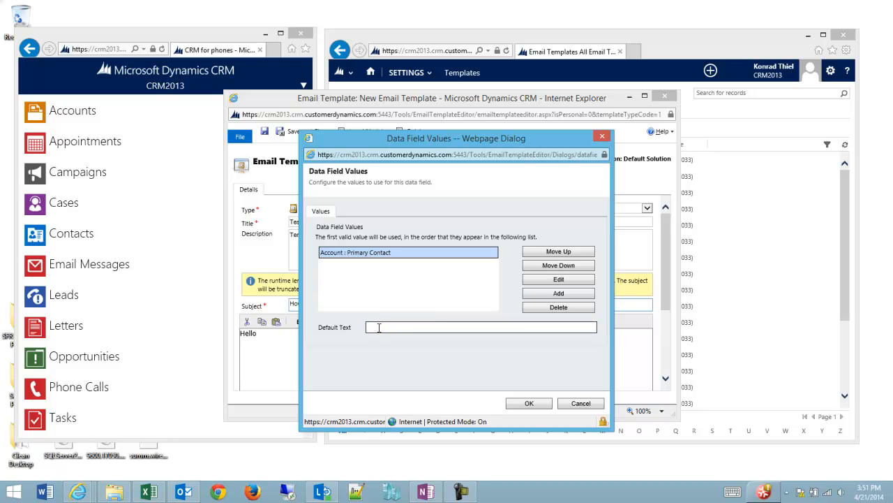
text(There)
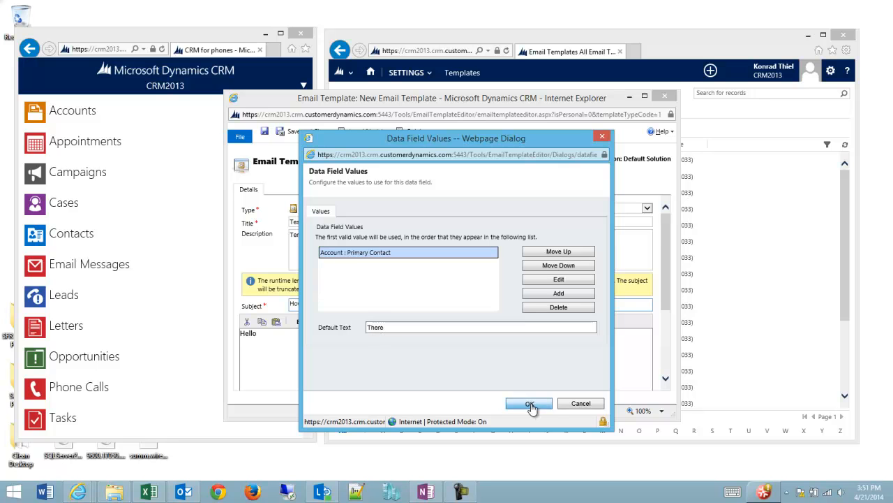
click(529, 404)
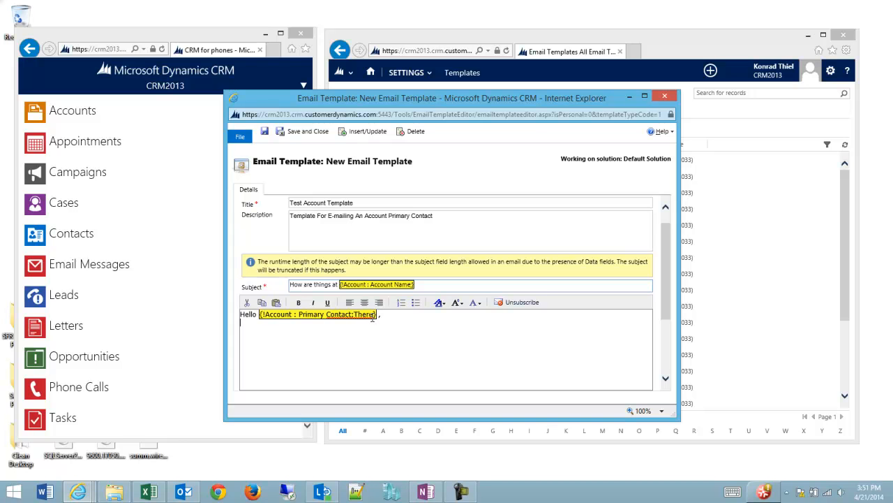
Write 'I just wanted to check in and see how things are at' in the body
text(I just a)
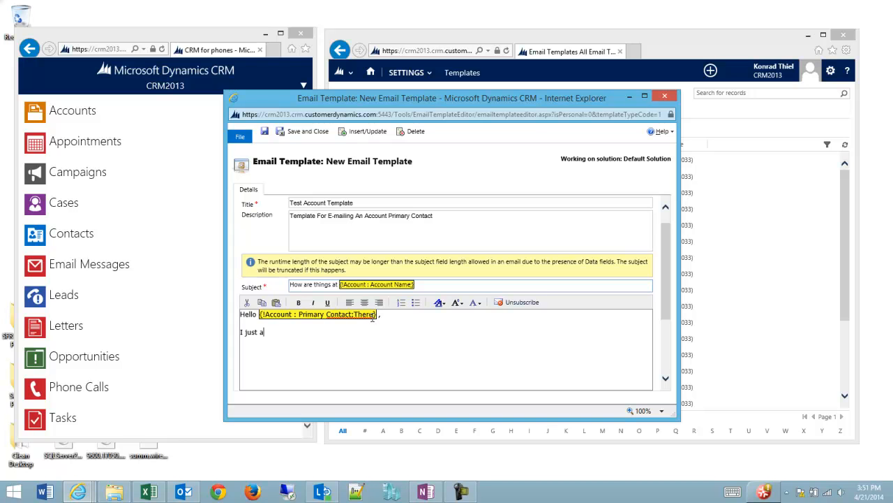
text(wanted to c)
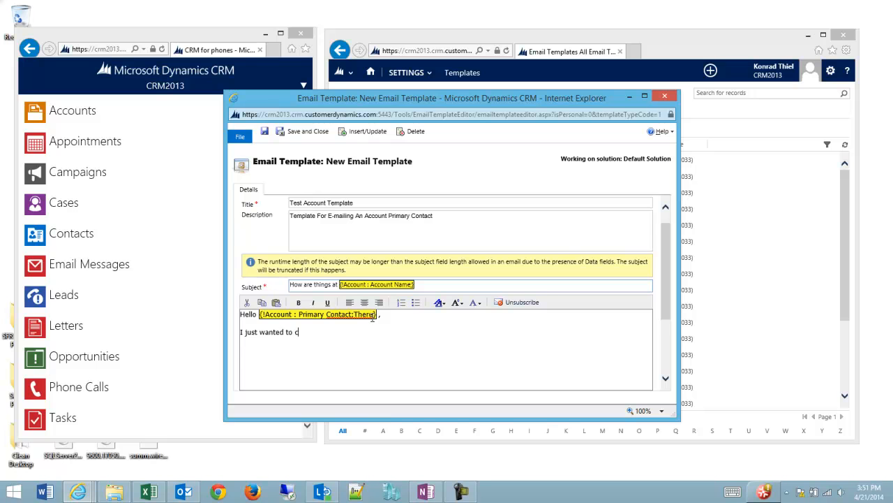
text(heck in and see)
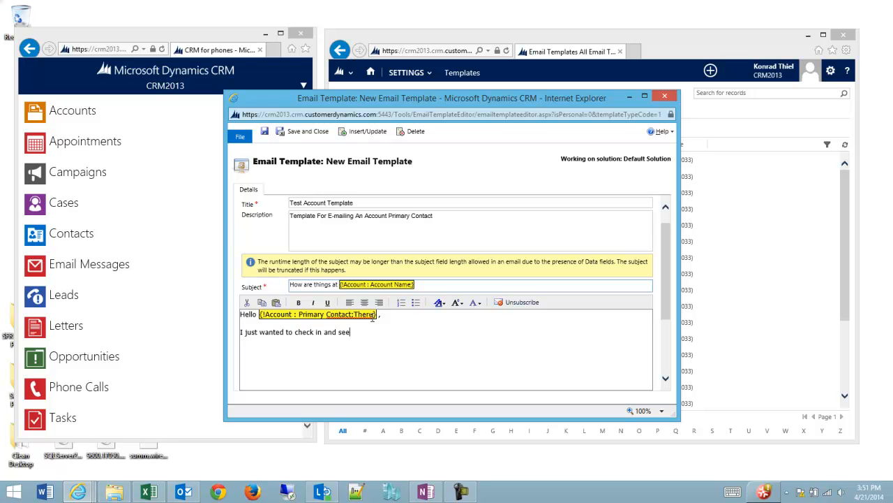
text(how things are at)
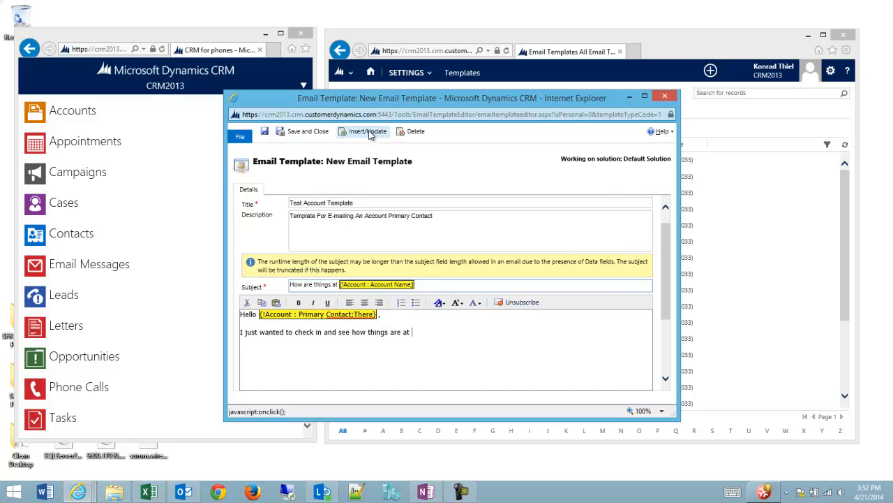
Insert the Account : Account Name data field after the check-in sentence
click(363, 131)
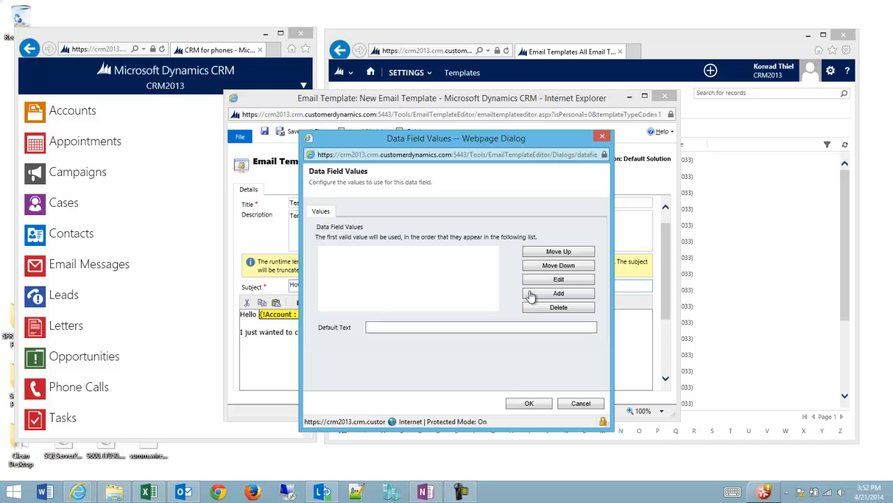
mouse_move(438, 300)
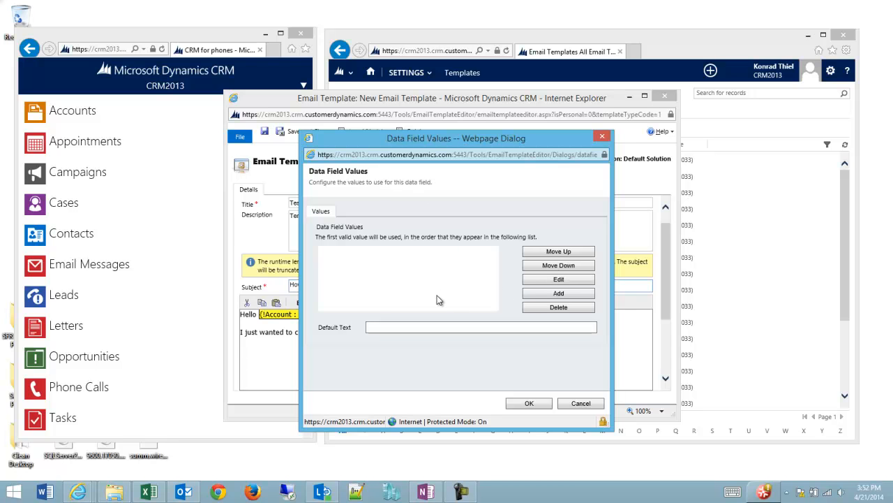
mouse_move(544, 282)
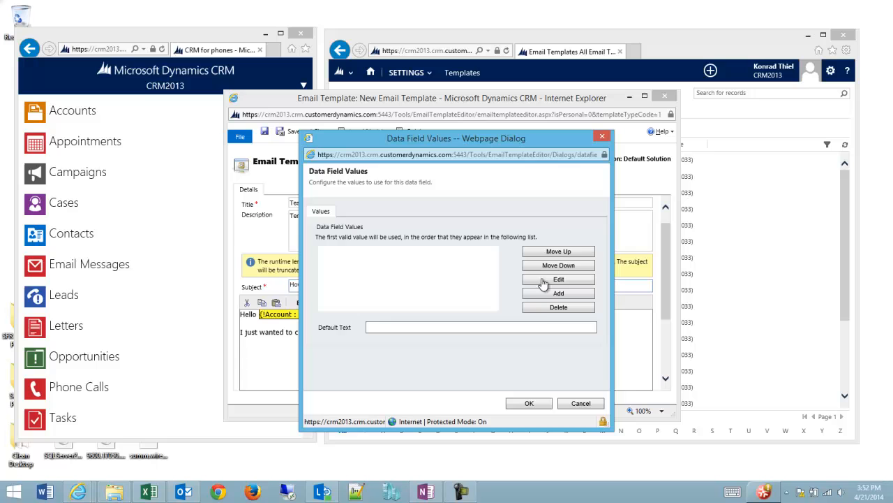
click(559, 293)
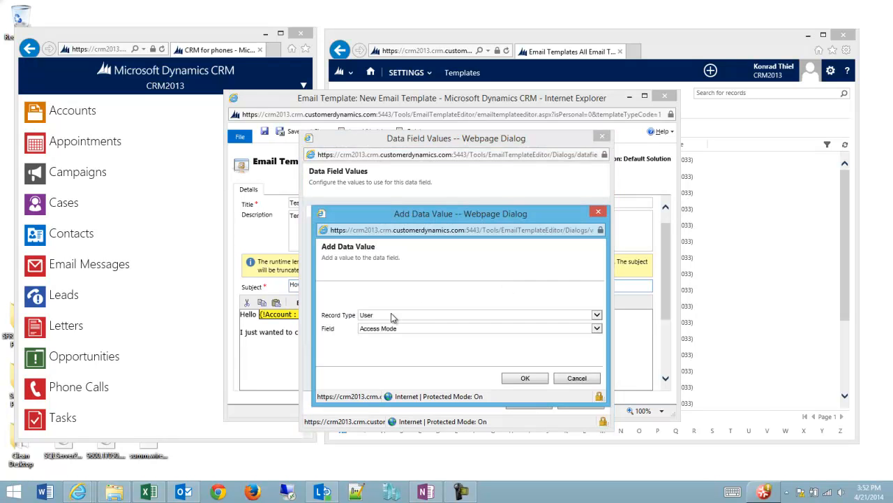
click(596, 328)
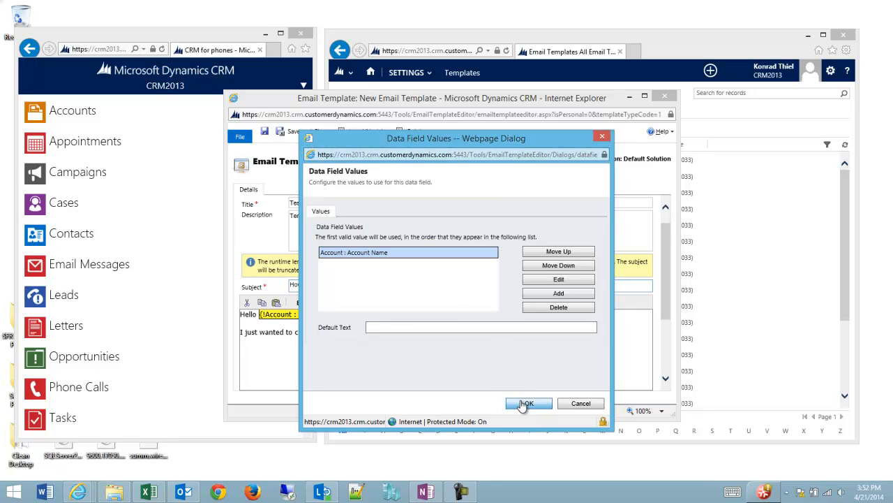
click(528, 403)
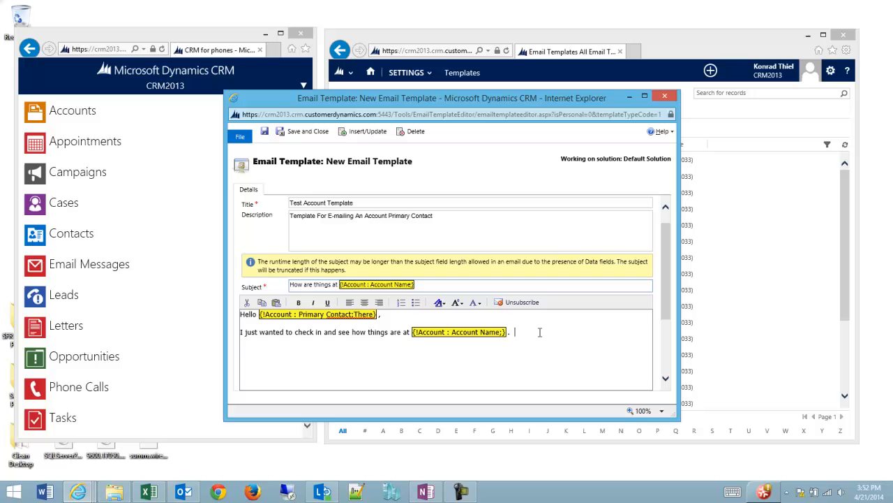
Add the offer 'Is there anything I can do to help you out'
text(Is there anything)
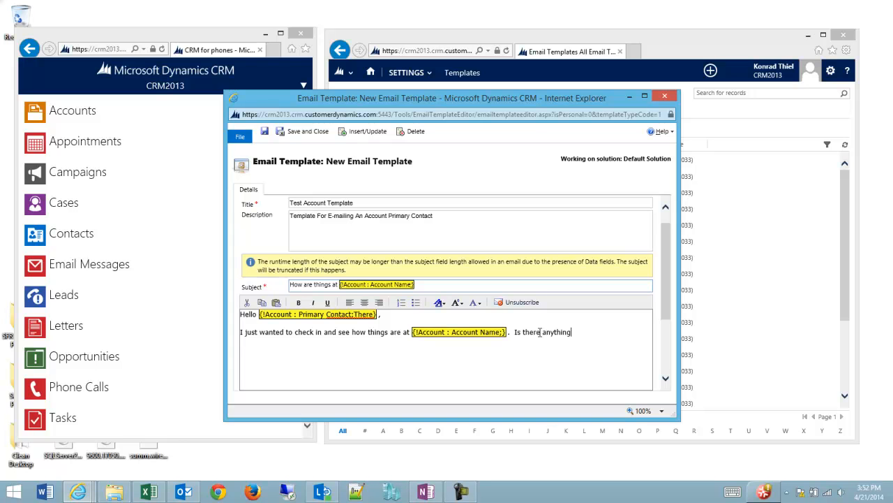
text(I can do to ehp)
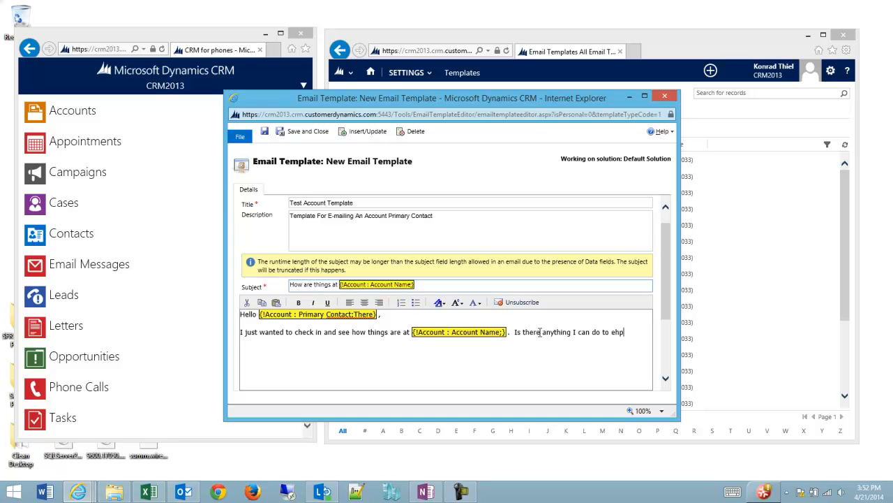
text(help you out?)
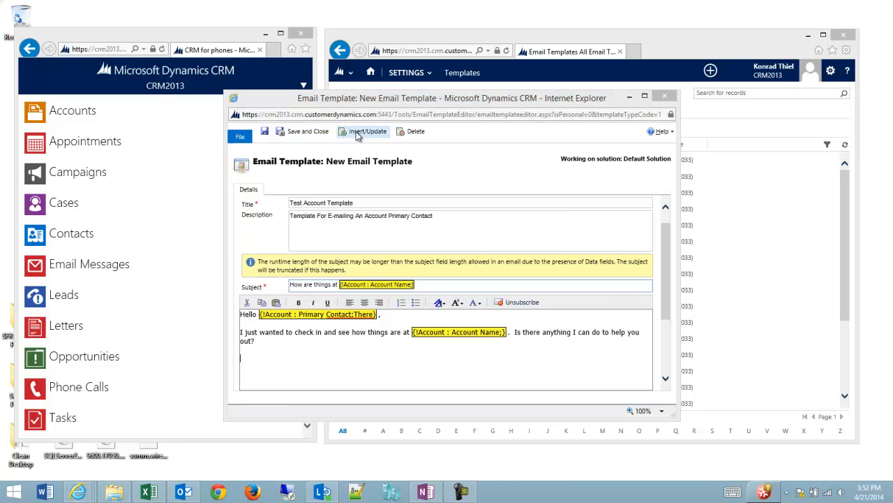
Insert a User : First Name data field on its own line below the body text
click(366, 132)
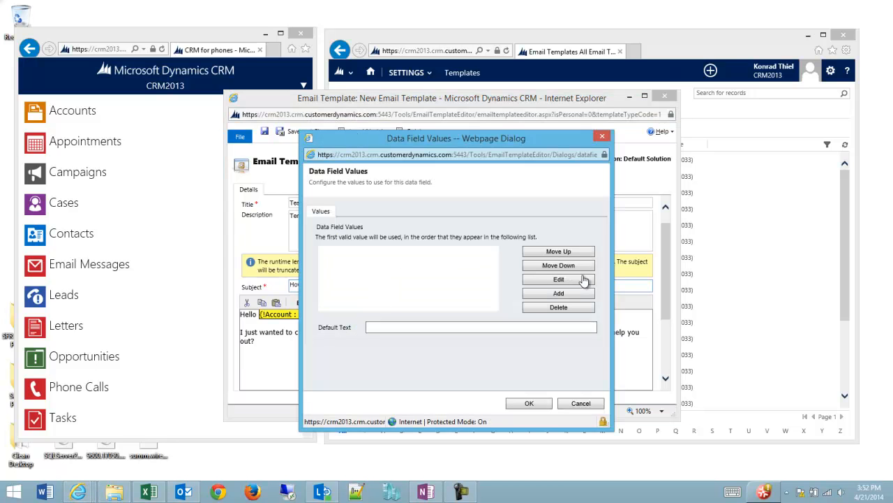
mouse_move(537, 285)
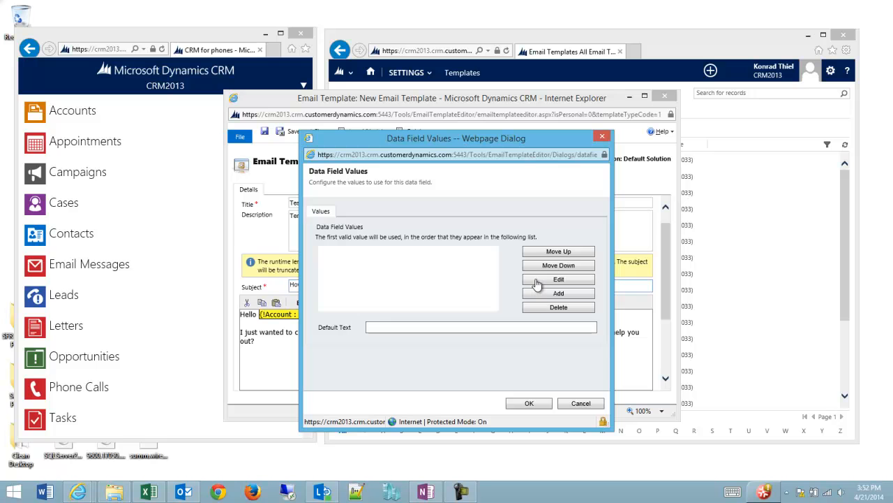
click(559, 293)
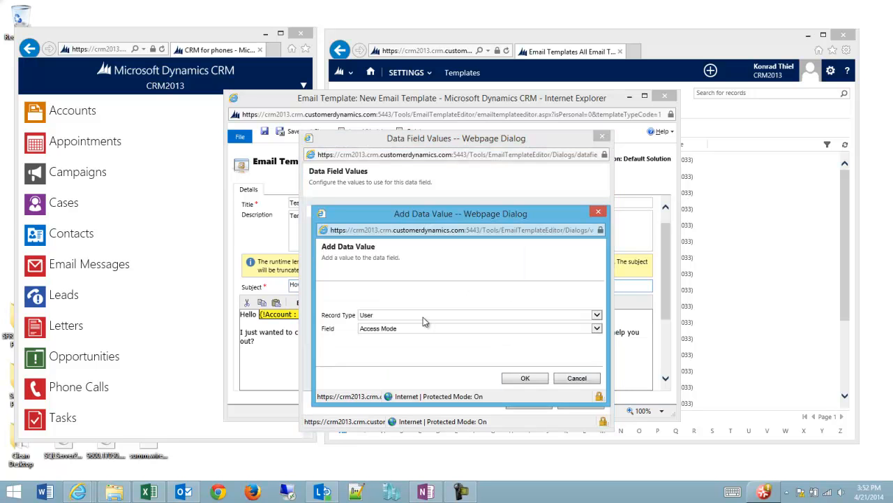
click(596, 328)
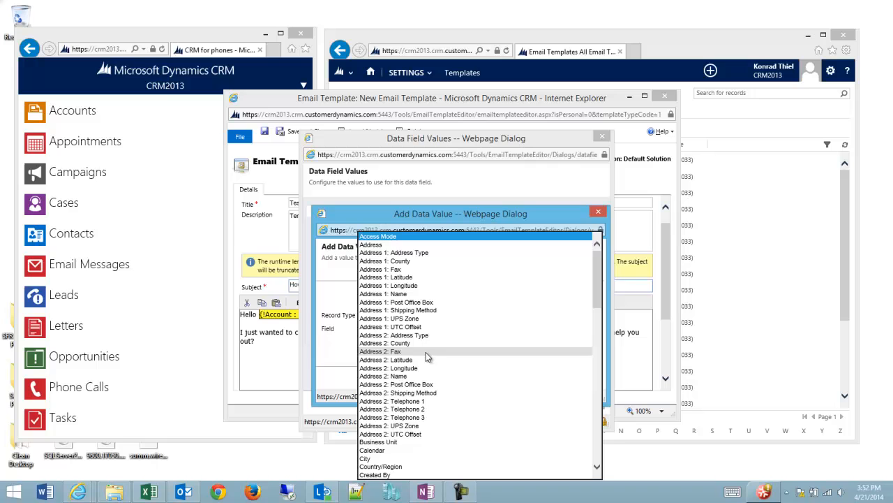
scroll(down, 3)
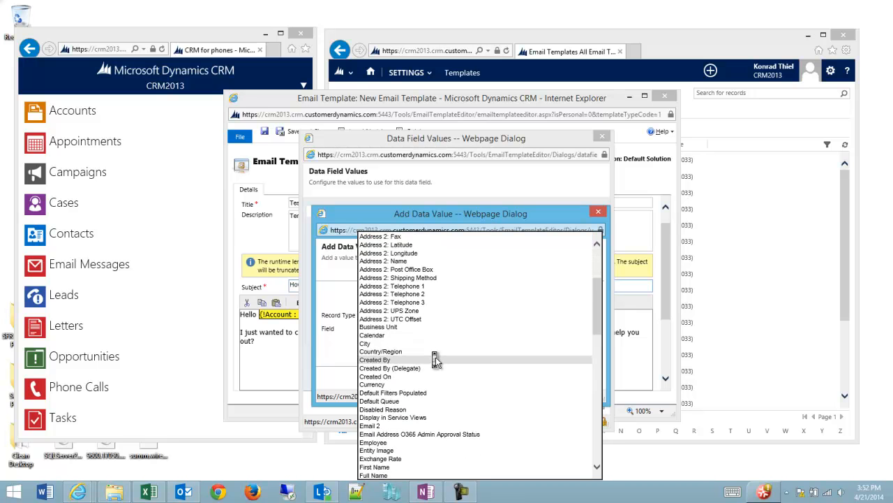
scroll(down, 3)
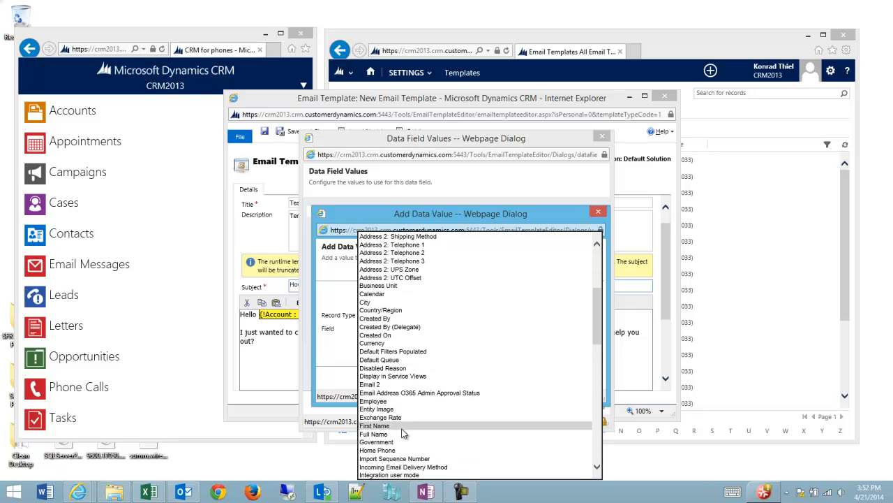
click(374, 425)
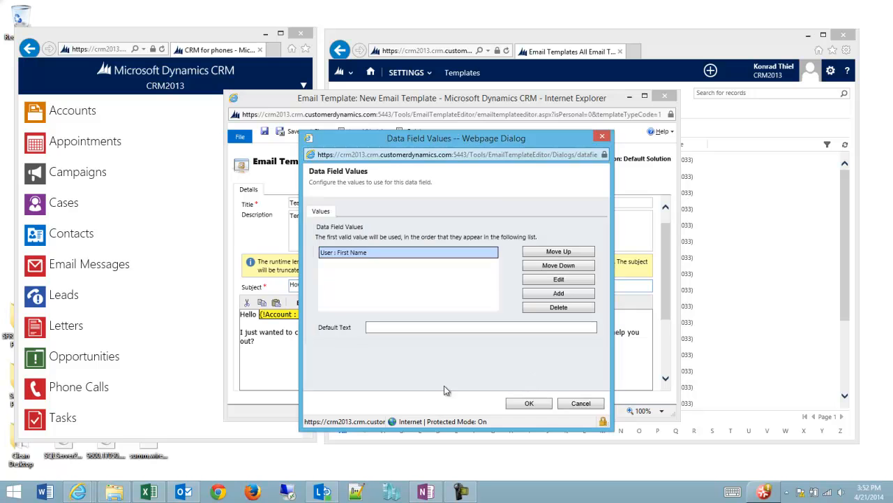
click(529, 402)
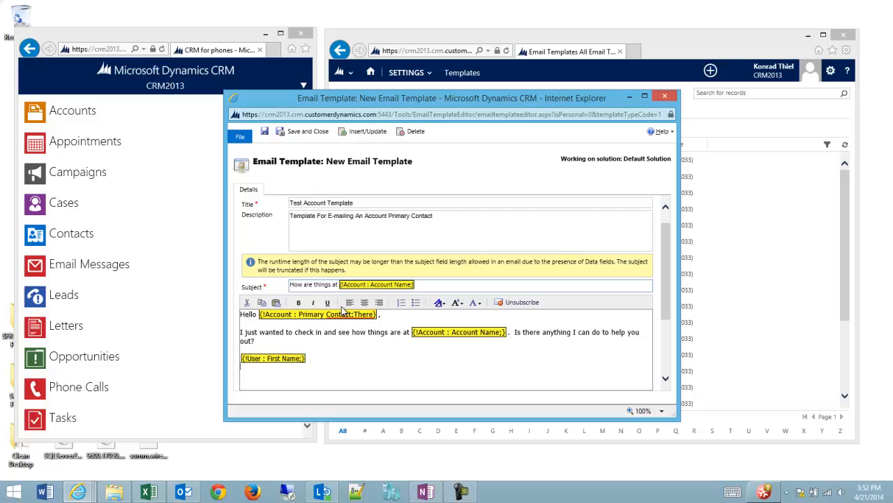
mouse_move(446, 299)
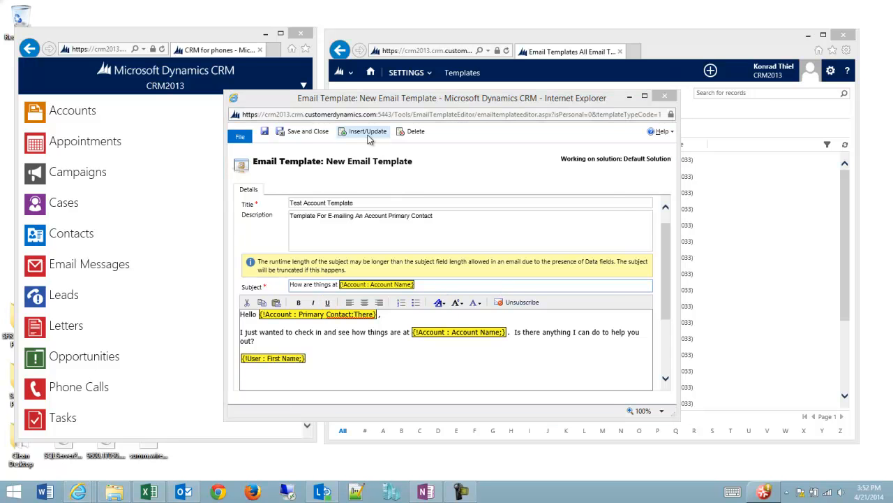
Insert a User : Preferred Phone data field and finish the template
click(366, 131)
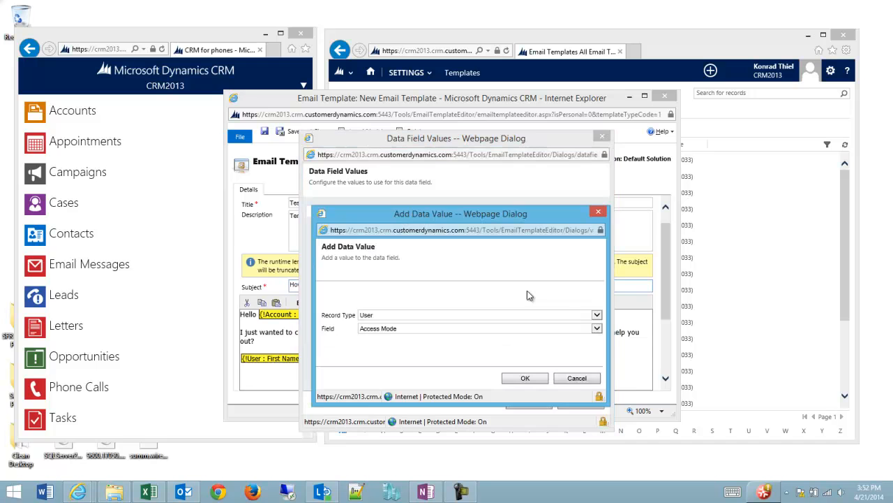
click(596, 328)
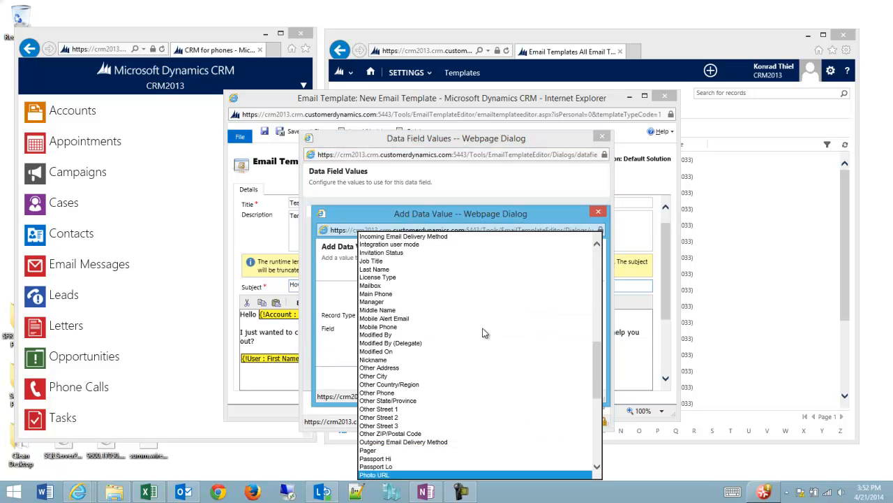
click(379, 368)
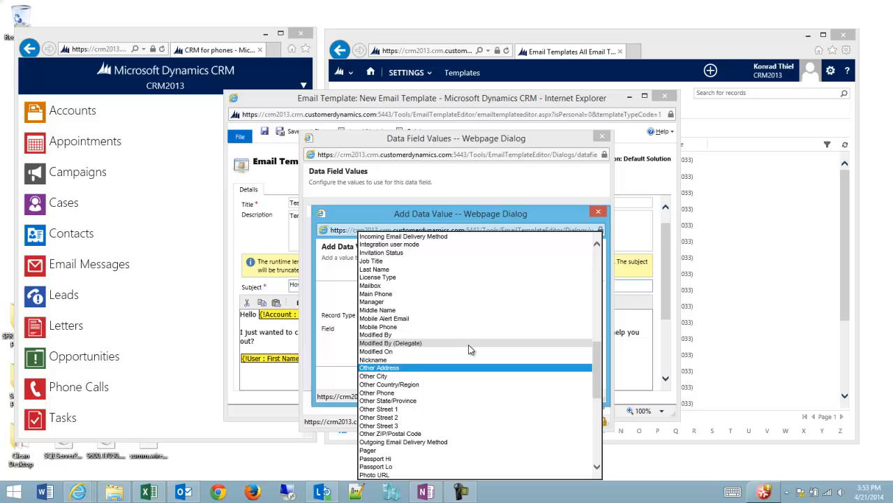
scroll(down, 3)
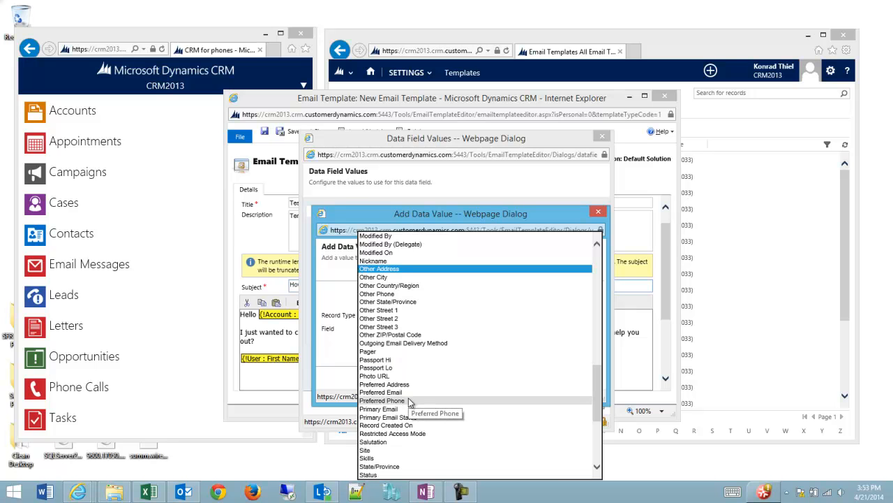
click(382, 399)
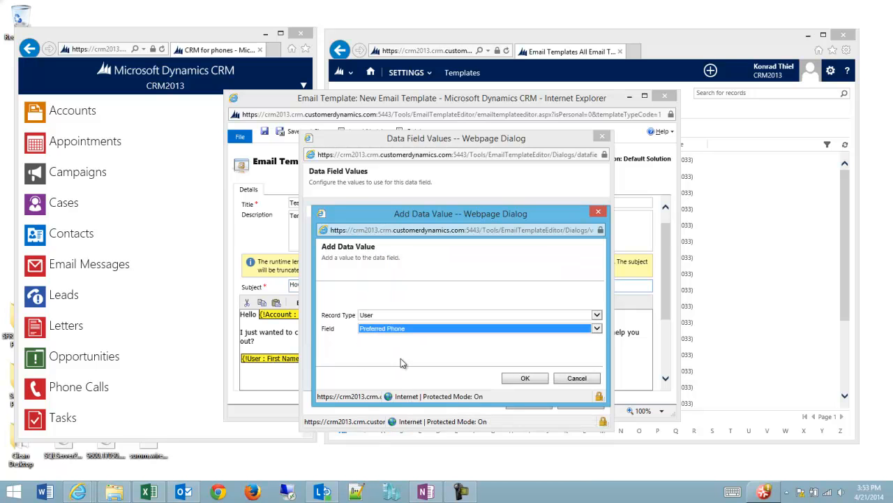
click(525, 377)
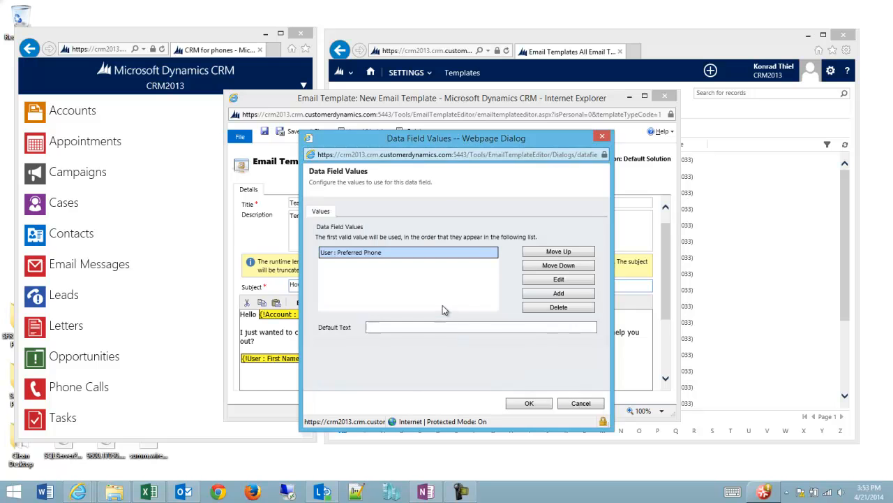
click(528, 402)
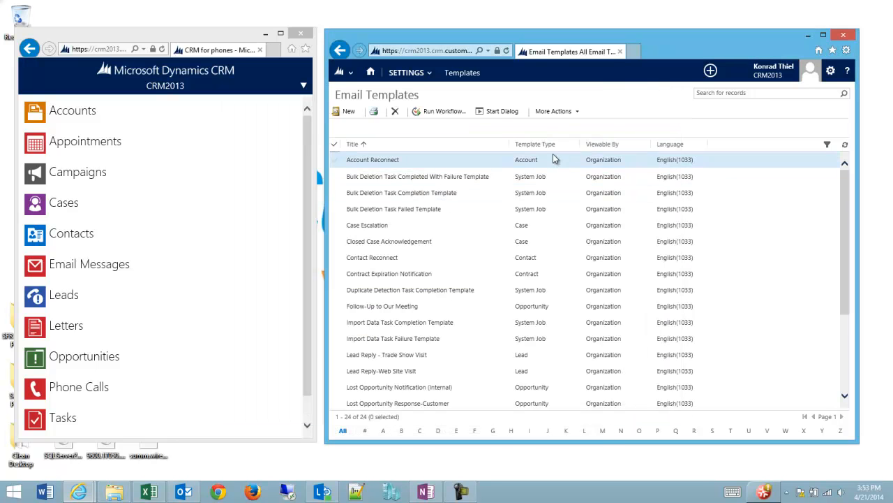
Locate Test Account Template by Template Type, then go to the ABC Sproket Company account's activities
click(535, 144)
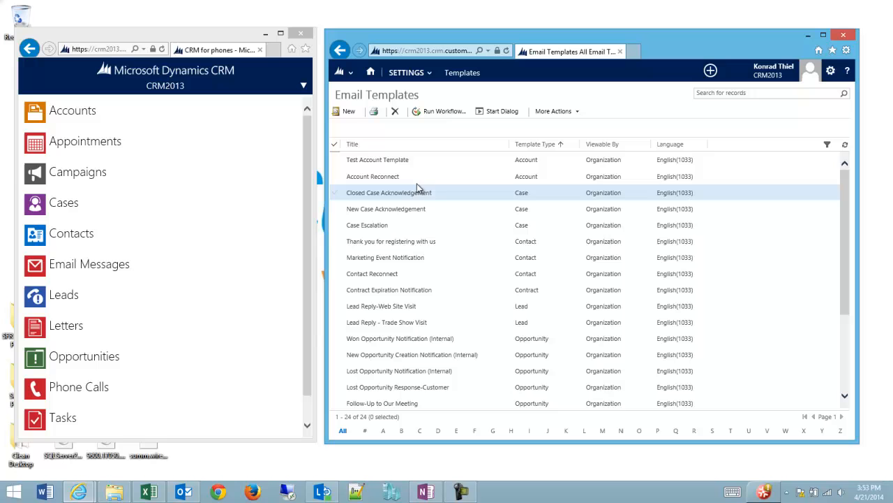
click(377, 159)
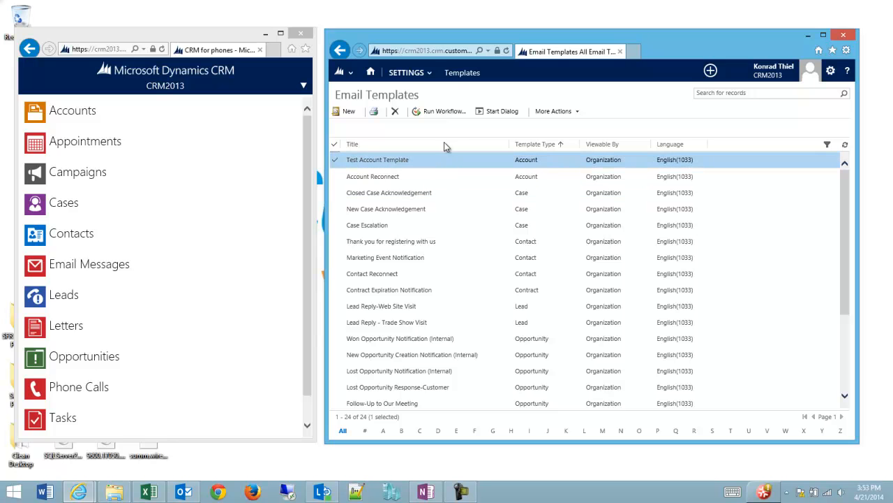
click(342, 72)
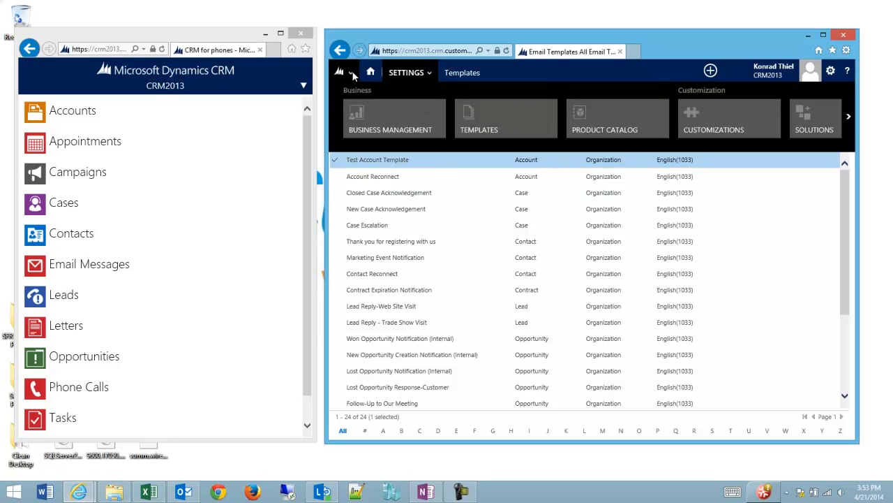
click(353, 73)
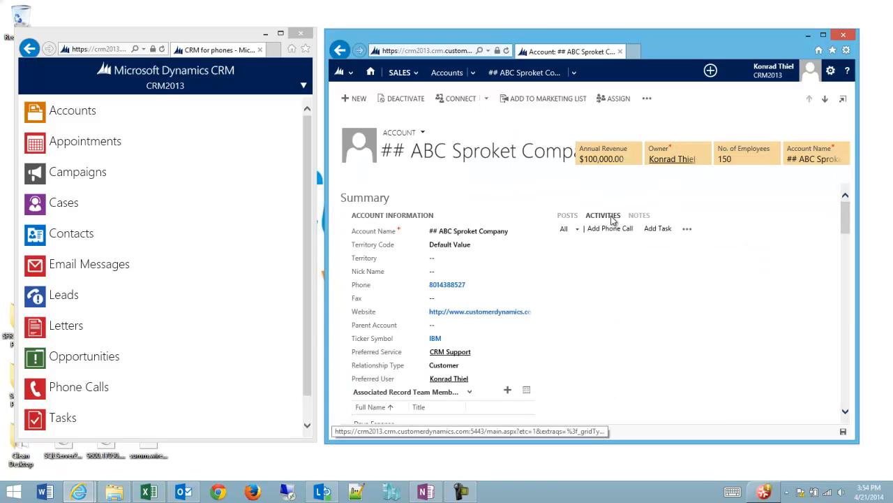
click(603, 215)
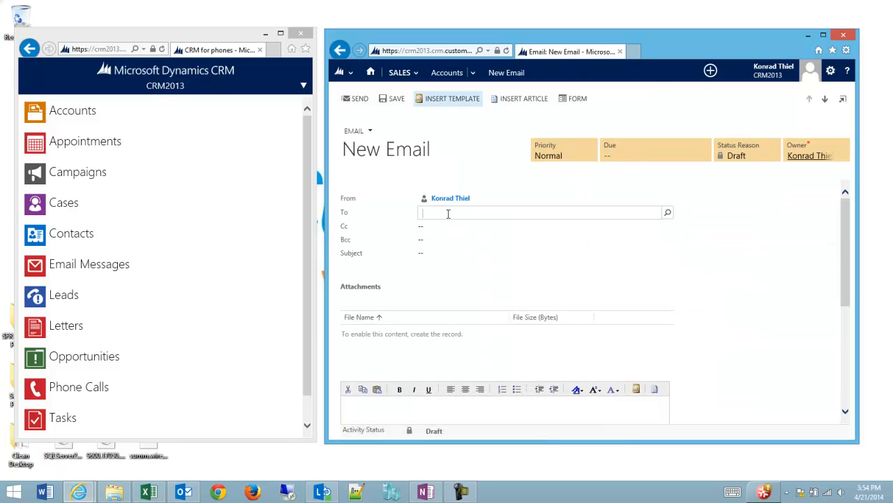
Address the new email to ## ABC Sproket Company via the 'Konrad' lookup
text(Konrad)
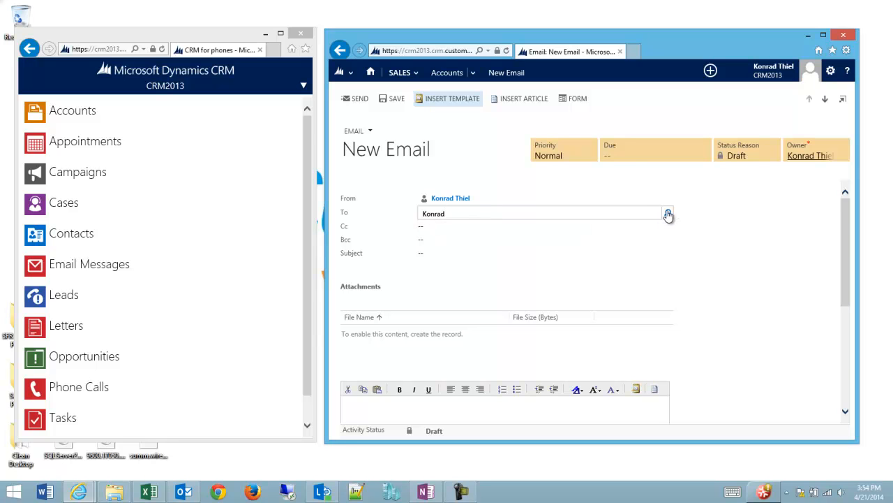
click(667, 212)
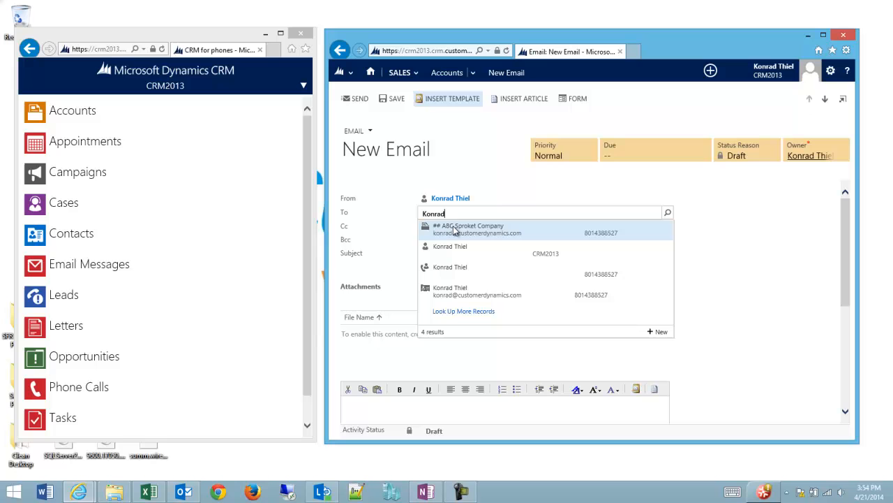
click(477, 229)
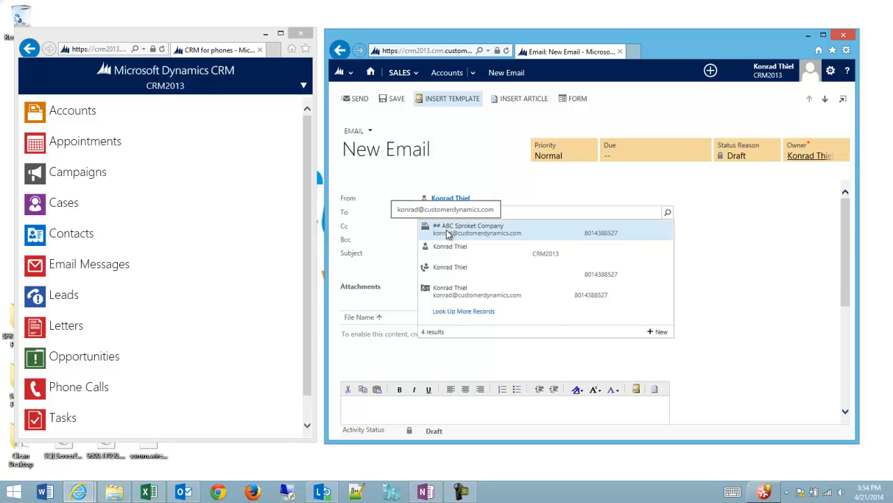
click(469, 229)
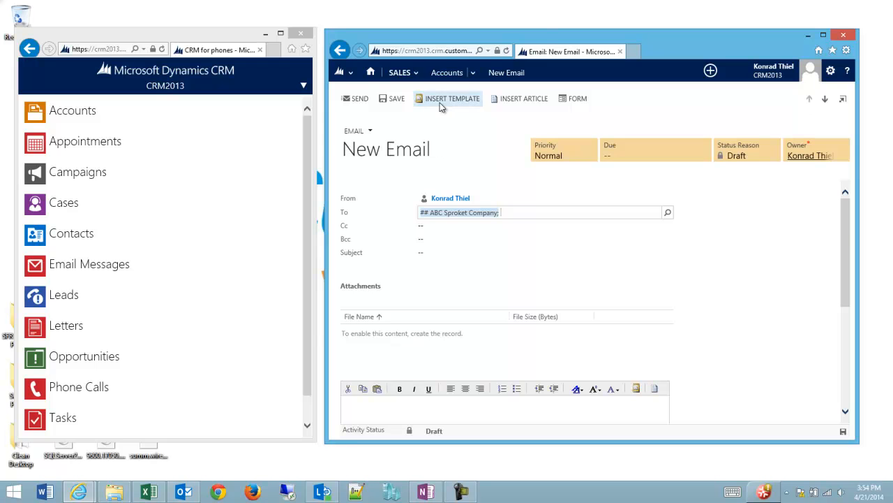
Insert Test Account Template so the subject and greeting fill in for ABC Sproket Company
click(452, 97)
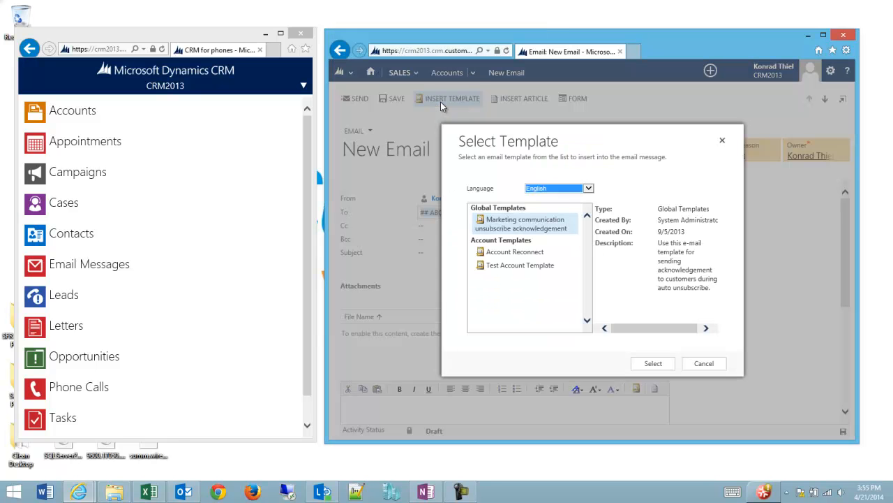
click(519, 266)
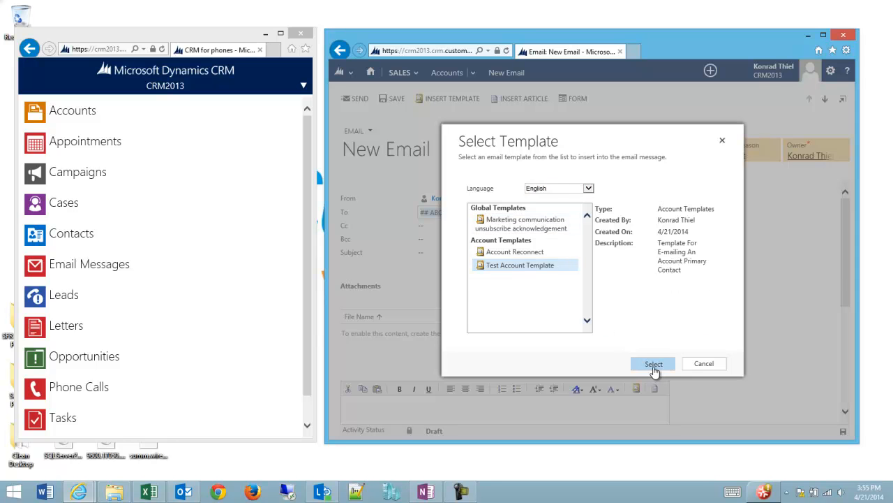
mouse_move(474, 276)
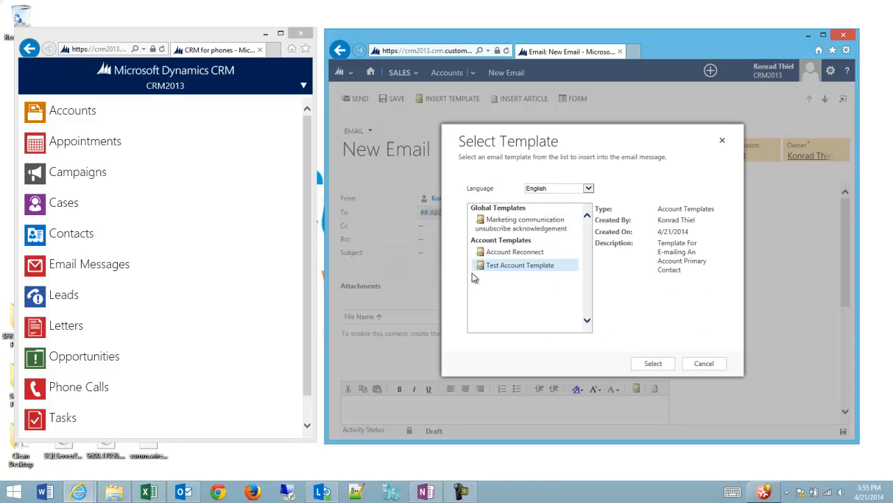
click(651, 363)
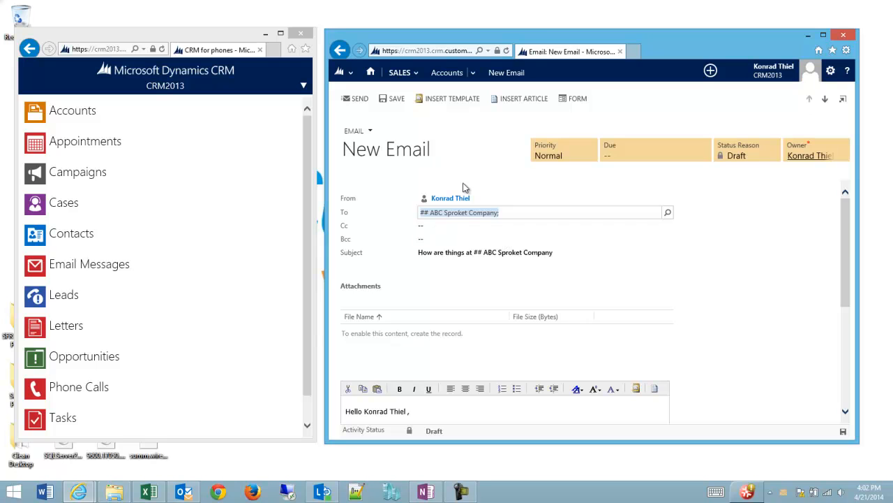
click(454, 198)
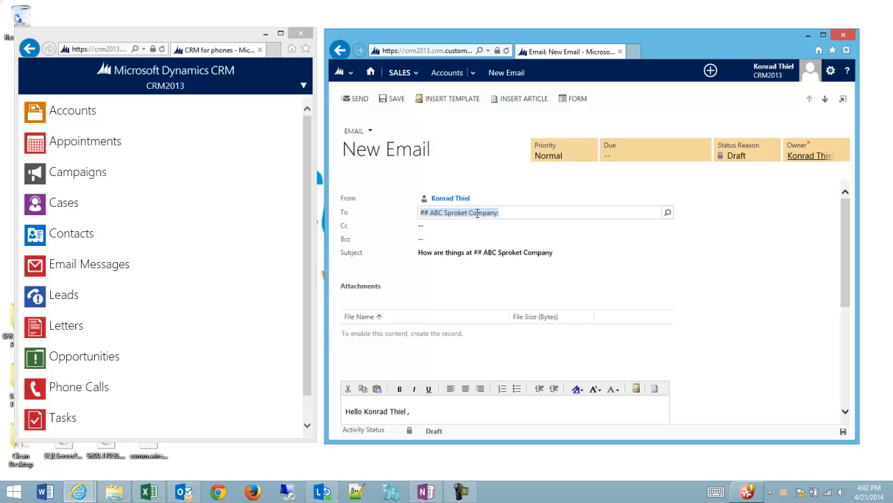
mouse_move(432, 263)
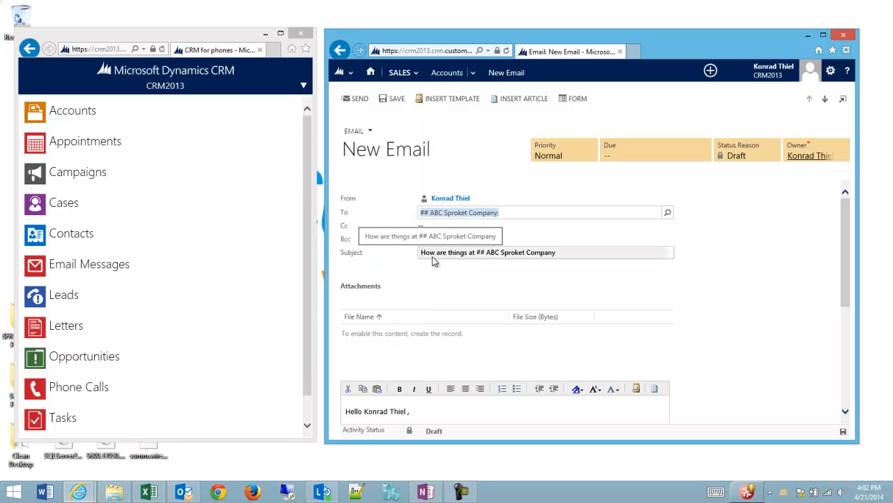
mouse_move(472, 260)
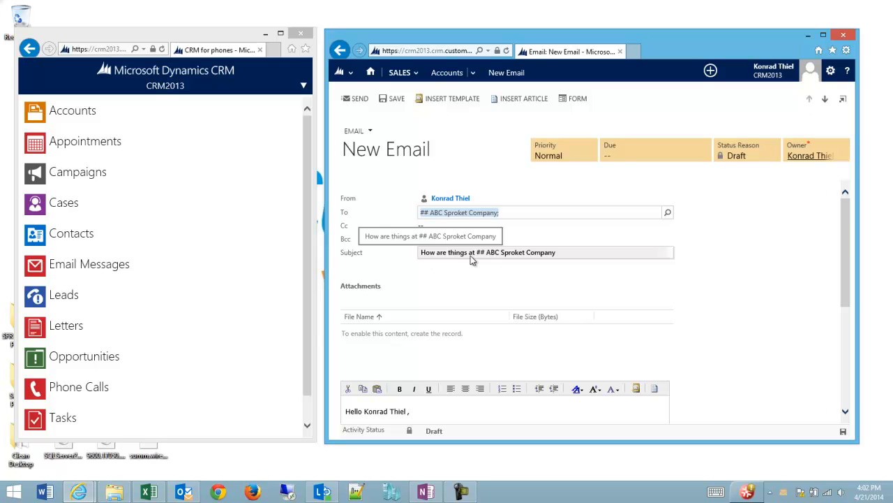
mouse_move(565, 255)
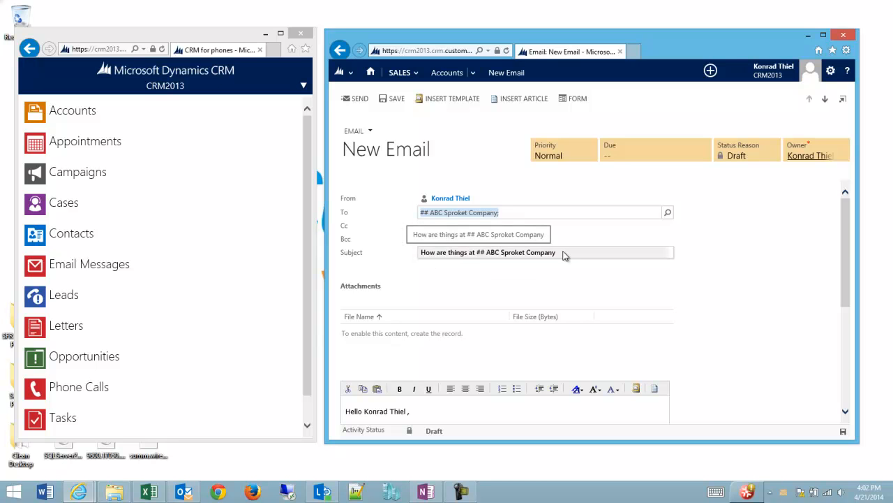
scroll(down, 3)
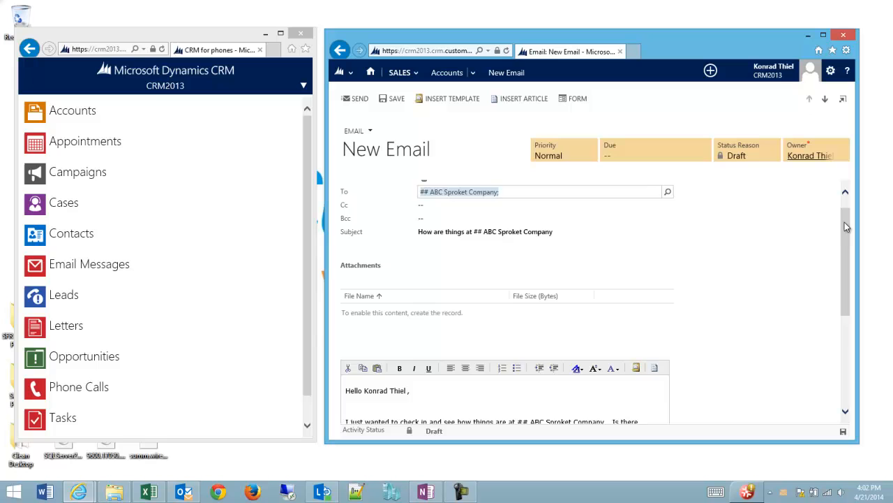
scroll(down, 3)
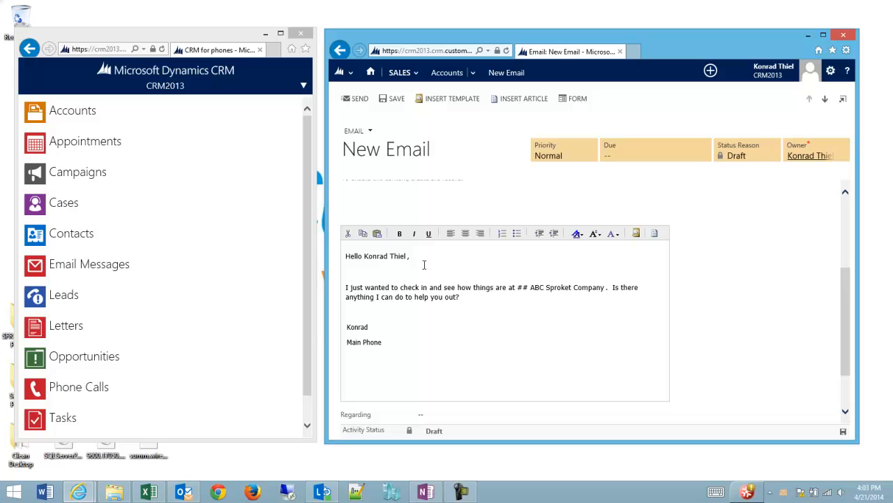
mouse_move(511, 285)
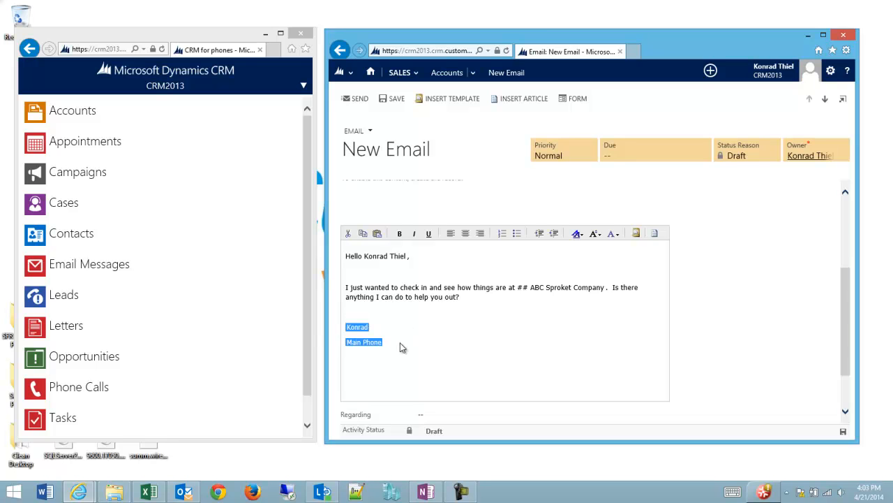
click(393, 342)
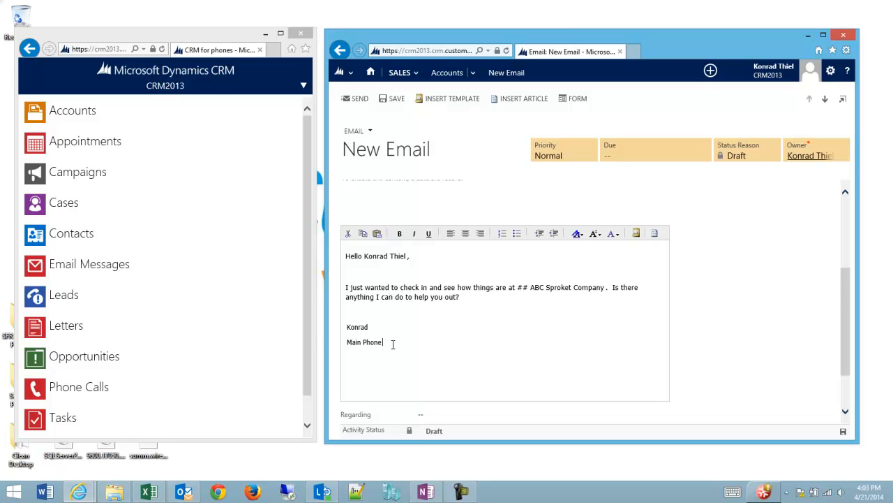
scroll(up, 3)
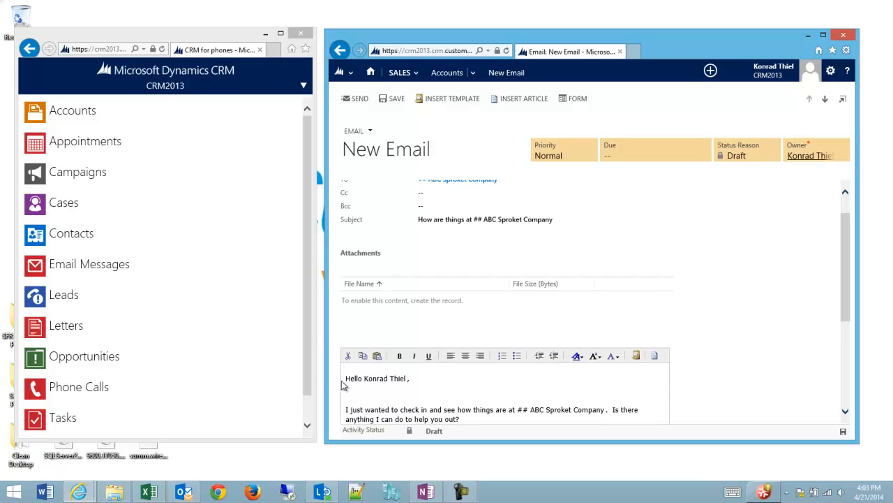